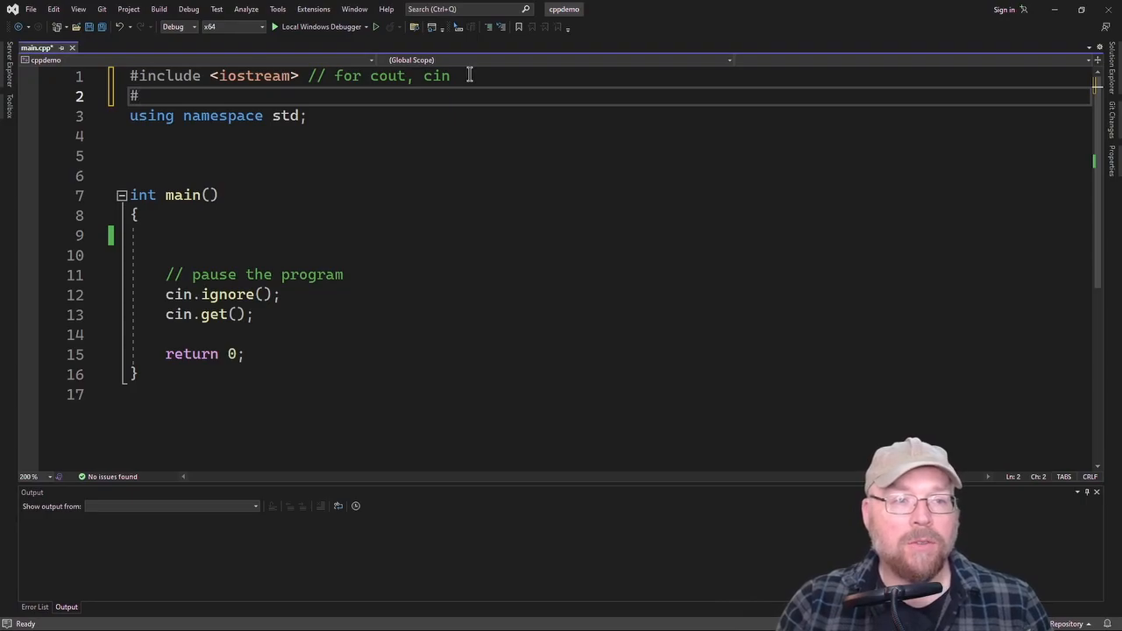
Add #include <fstream> and declare 'ofstream fout;' as the first statement in main
{"action": "type", "text": "include <fstream>"}
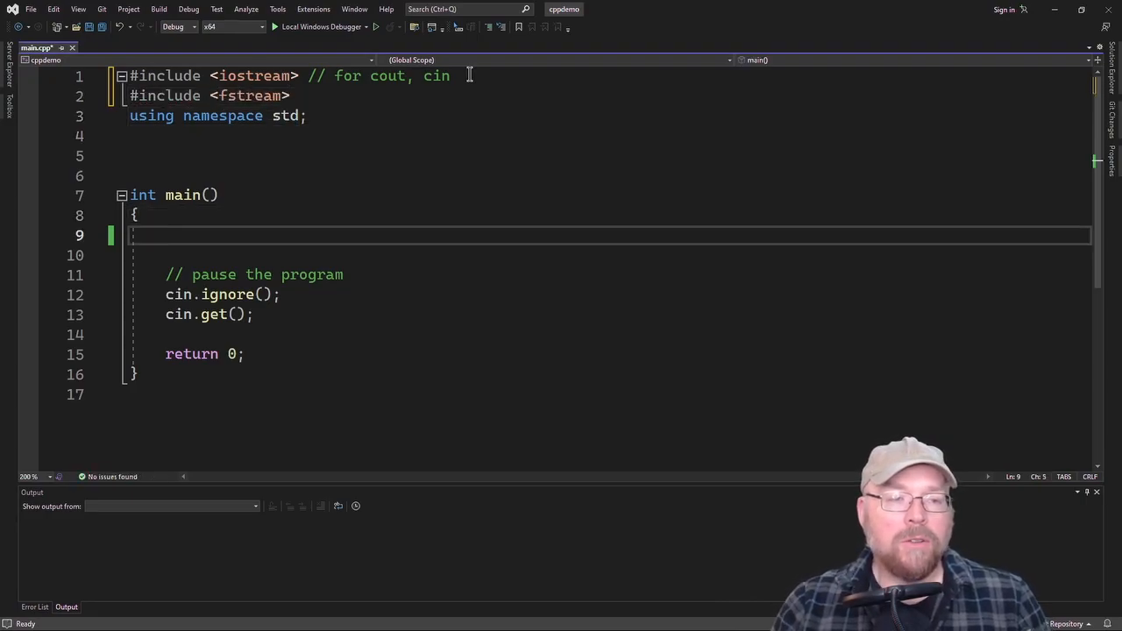
{"action": "type", "text": "f"}
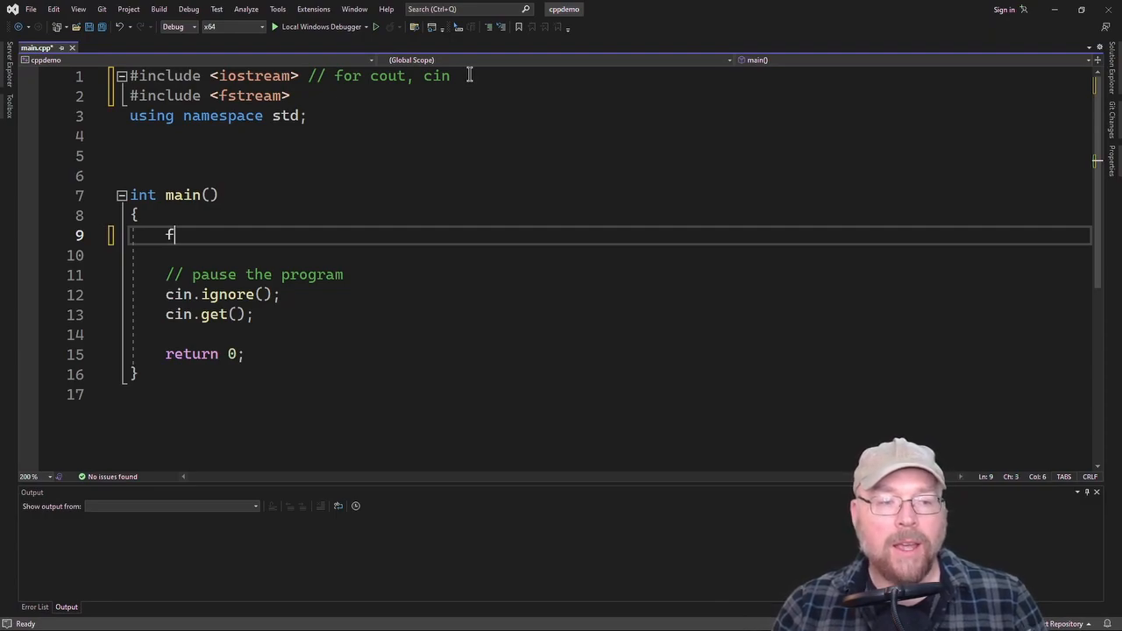
{"action": "type", "text": "ofstream"}
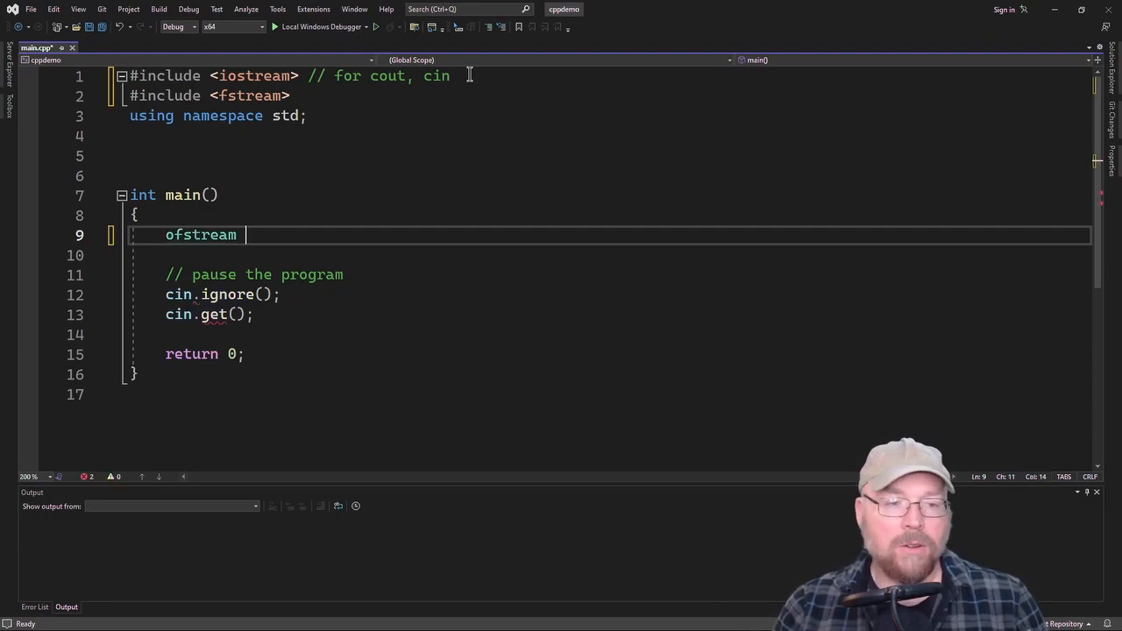
{"action": "type", "text": "fout;"}
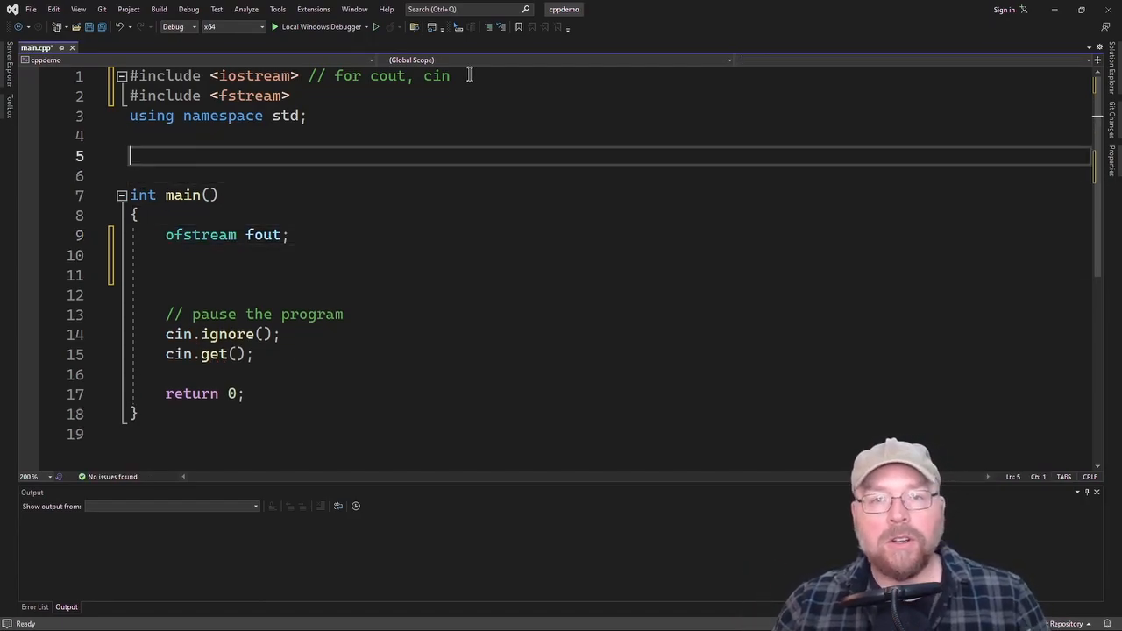
Write a comment above main: attempts to open the file for writing, will return true on success
{"action": "type", "text": "//"}
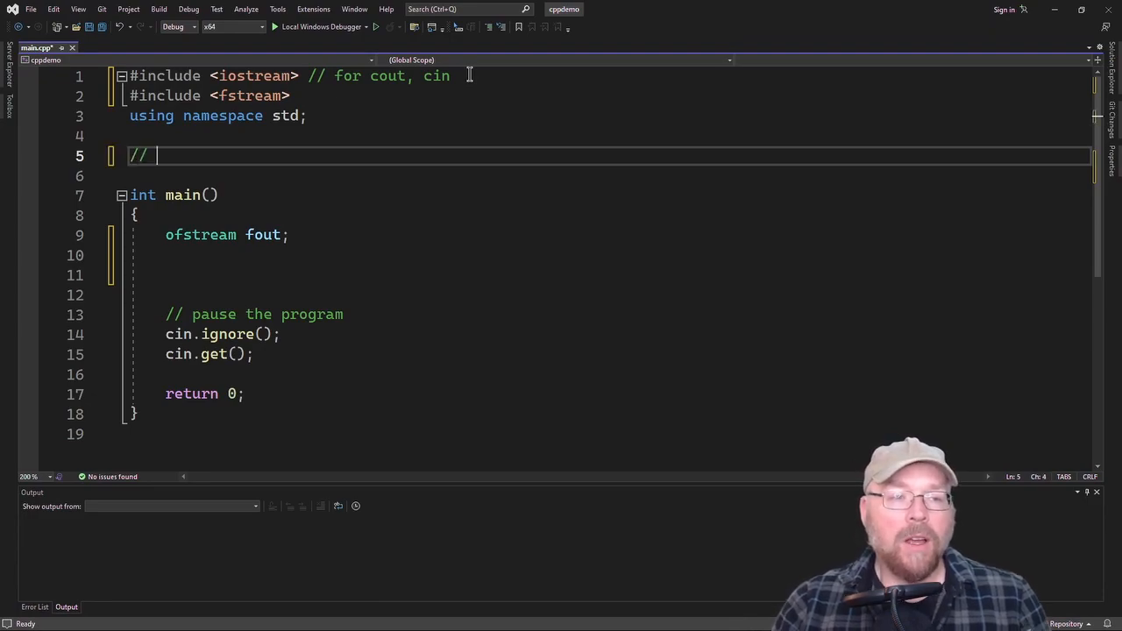
{"action": "type", "text": "attempts to op"}
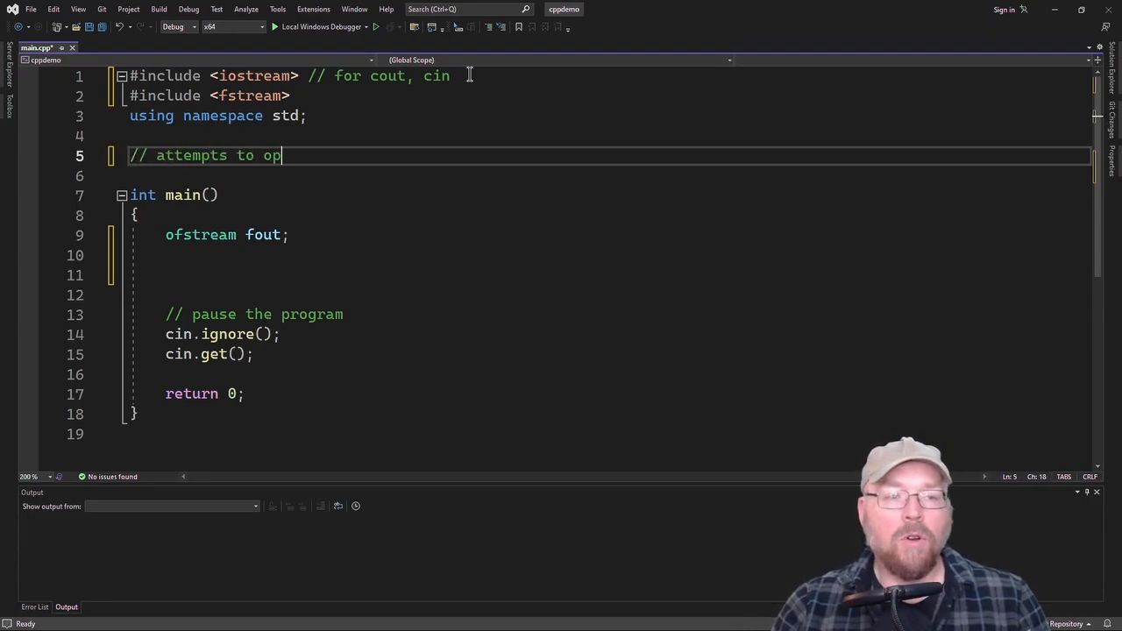
{"action": "type", "text": "en the file for"}
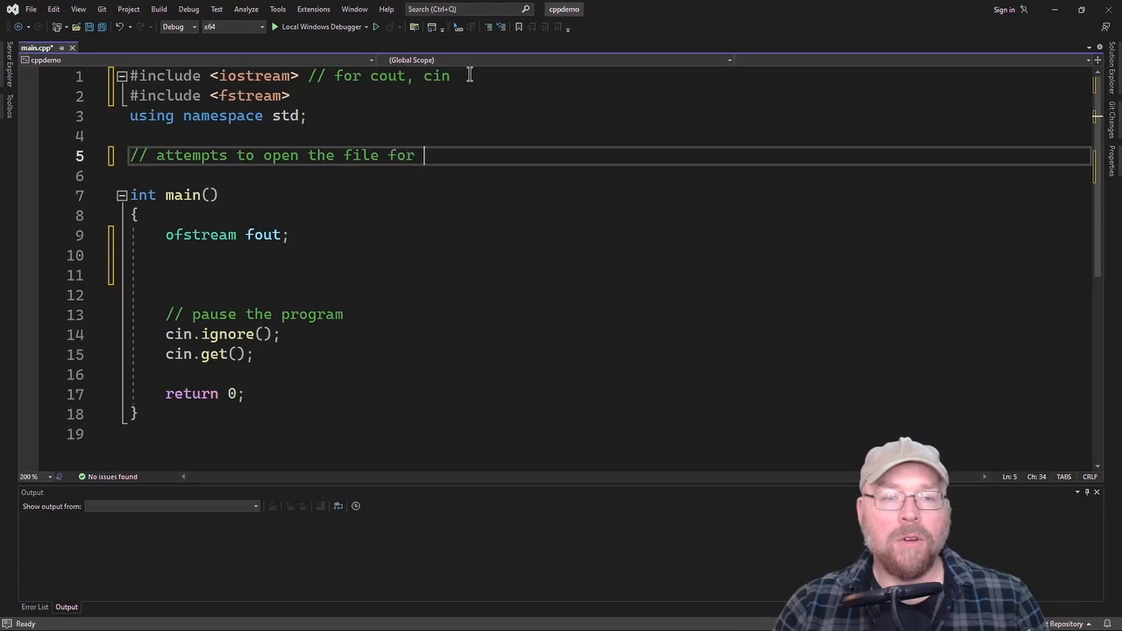
{"action": "type", "text": "writing"}
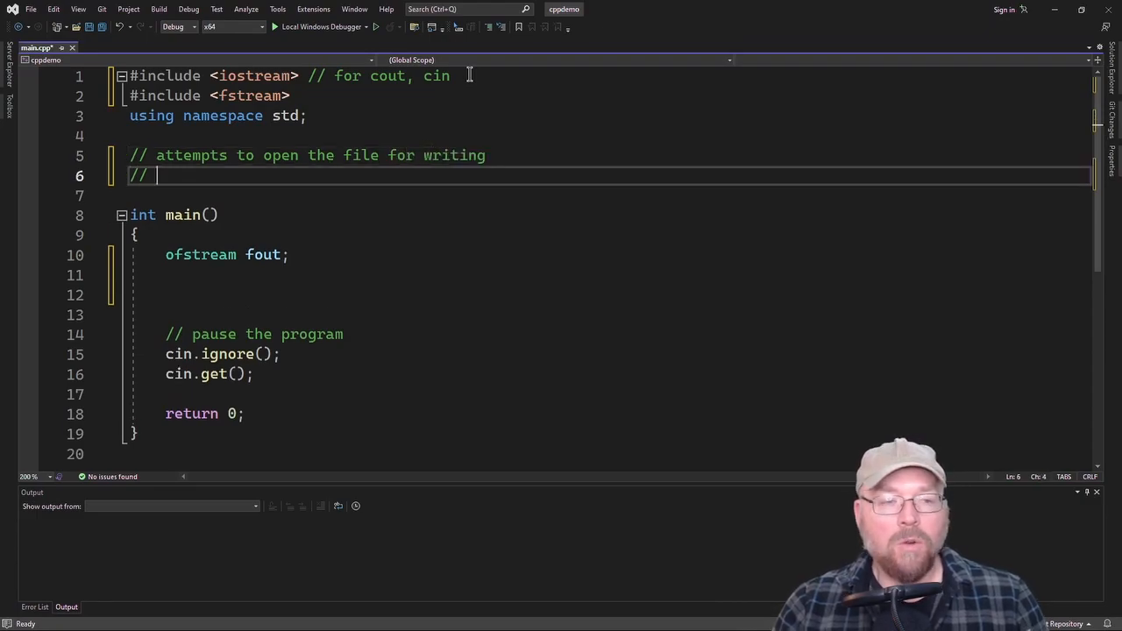
{"action": "type", "text": "will return true if successful, and false otherwise"}
{"action": "type", "text": "b"}
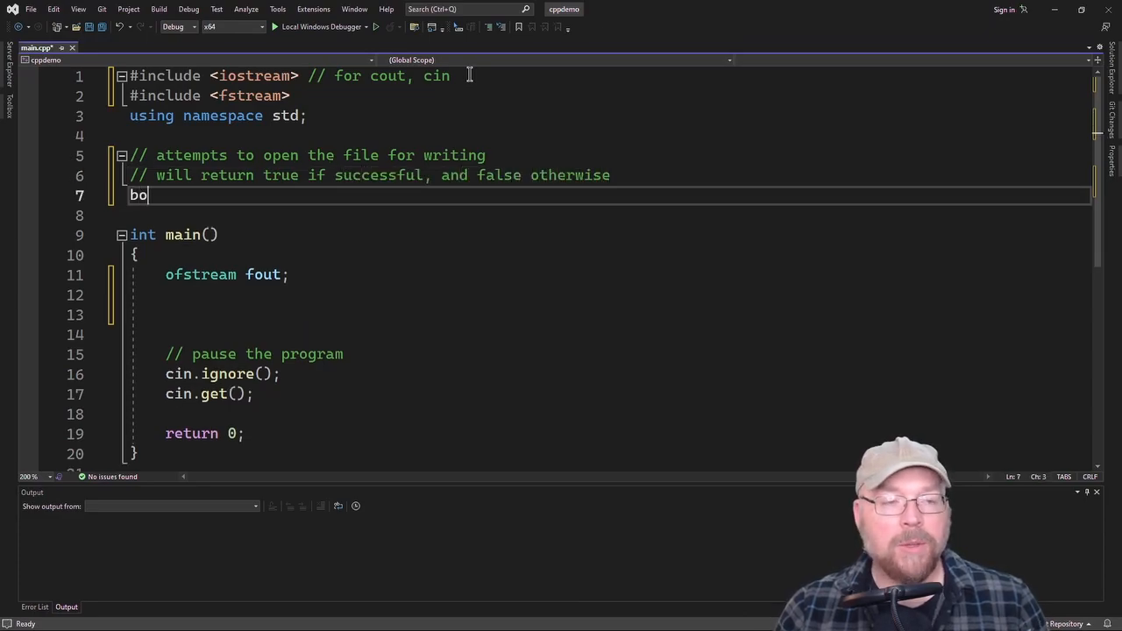
Declare the prototype 'bool openFile(ofstream&, string);' under the comment
{"action": "type", "text": "ol"}
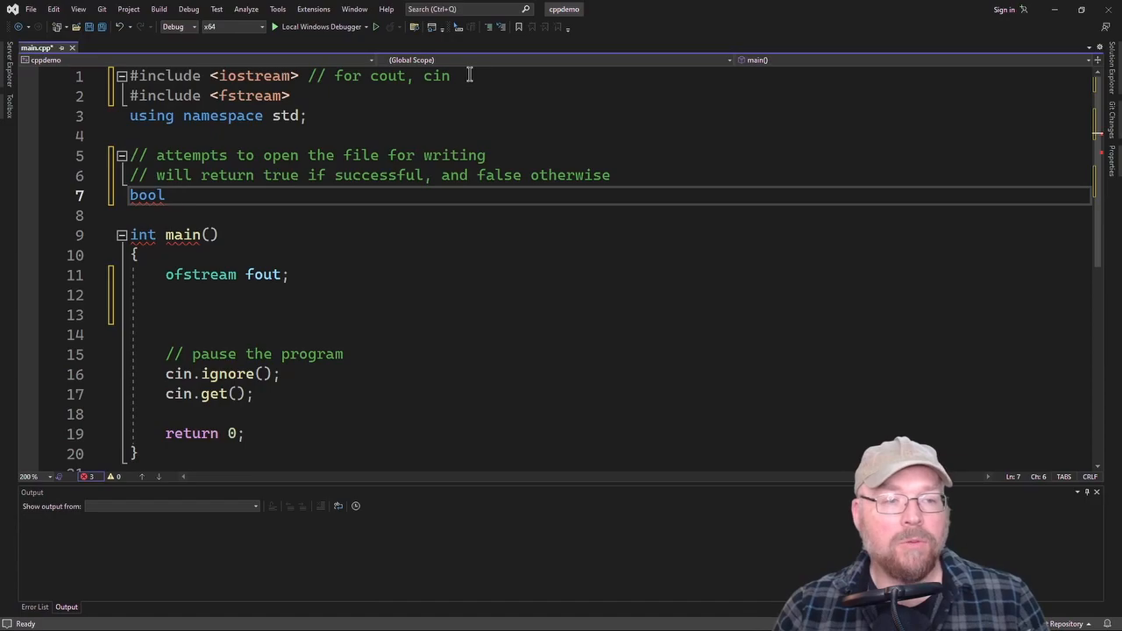
{"action": "type", "text": "openFile("}
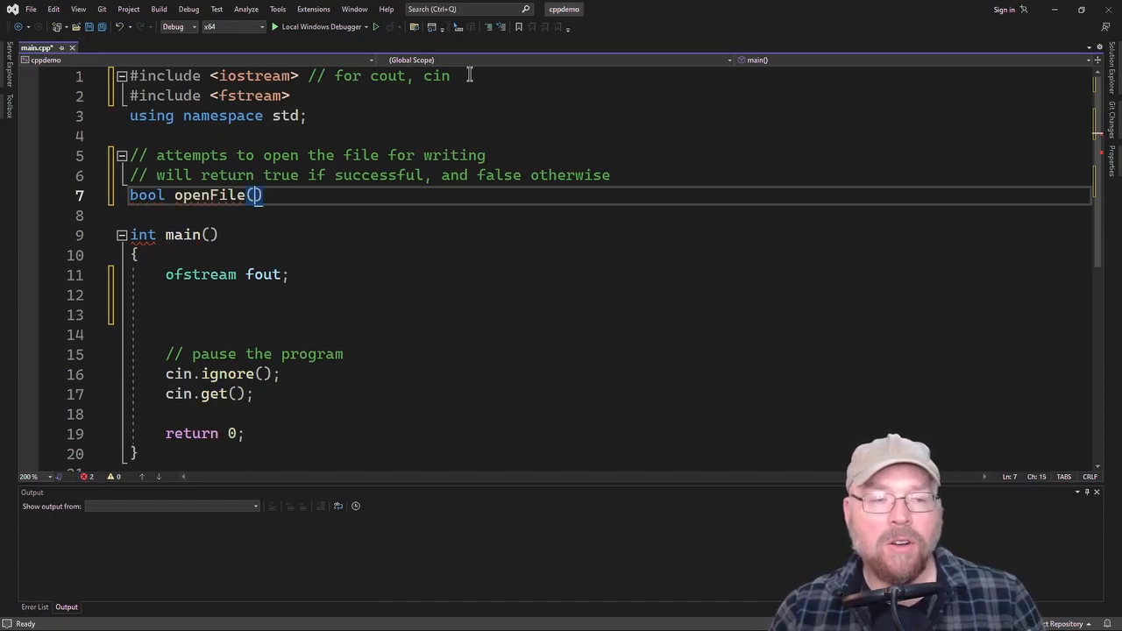
{"action": "type", "text": "stream&, string"}
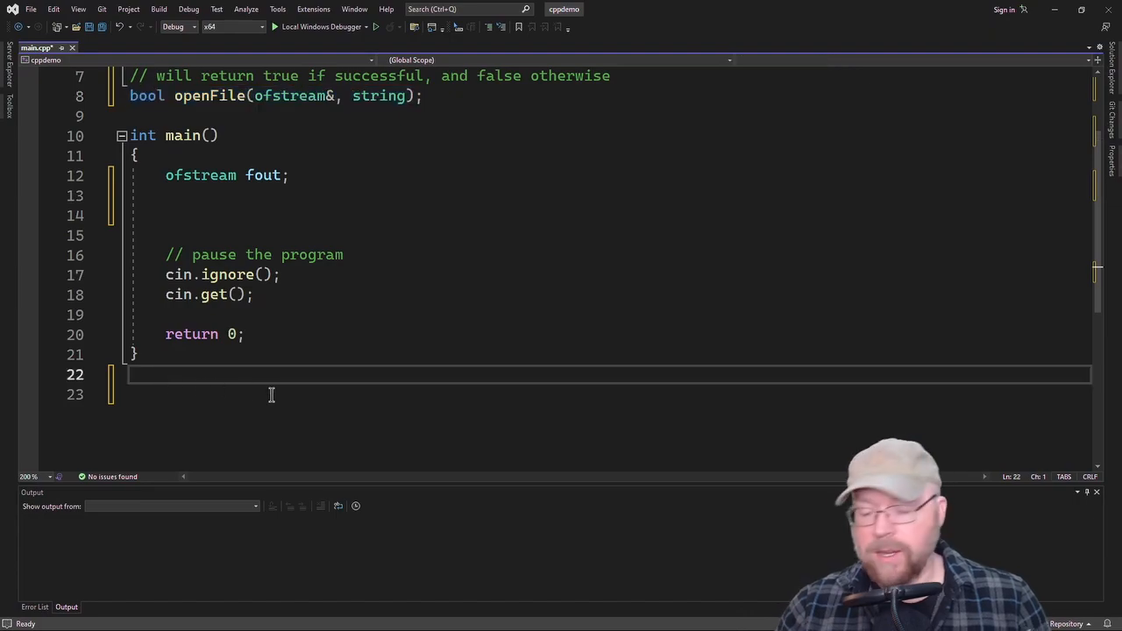
Begin the openFile(ofstream& fout, string fileName) definition calling fout.open(fileName)
{"action": "type", "text": "bool openFile(ofstream&, string)"}
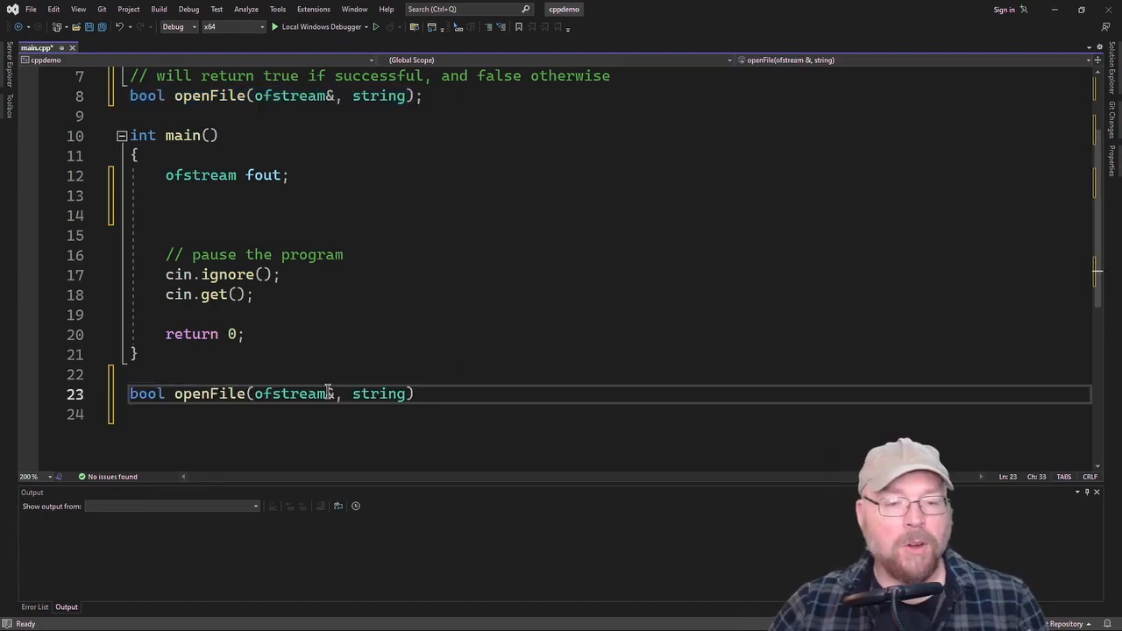
{"action": "type", "text": "fout"}
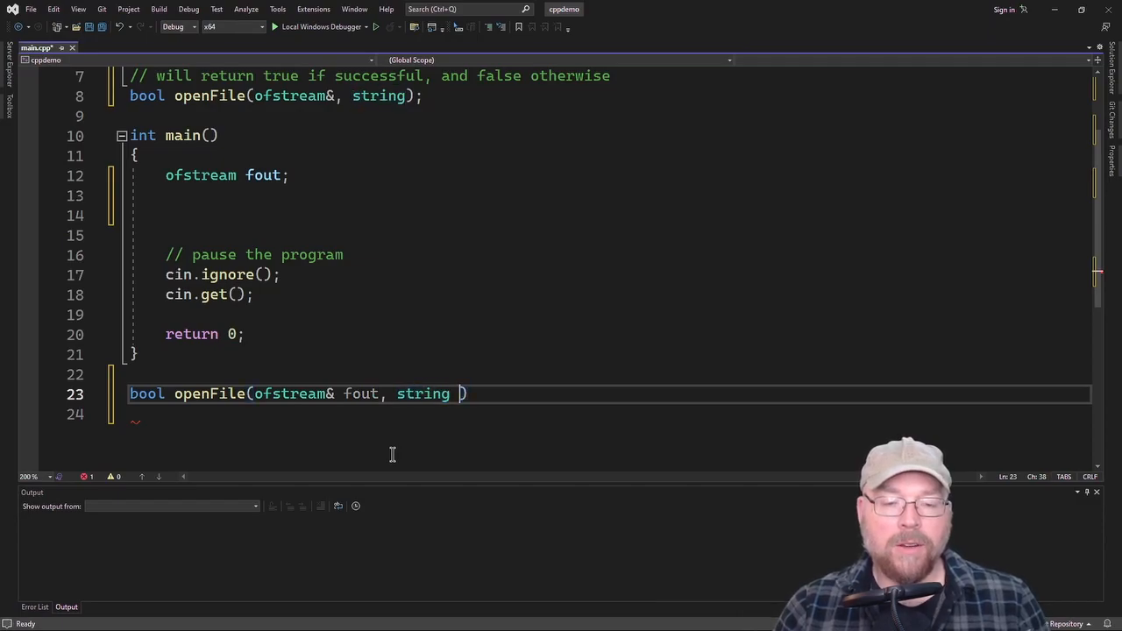
{"action": "type", "text": "fileName"}
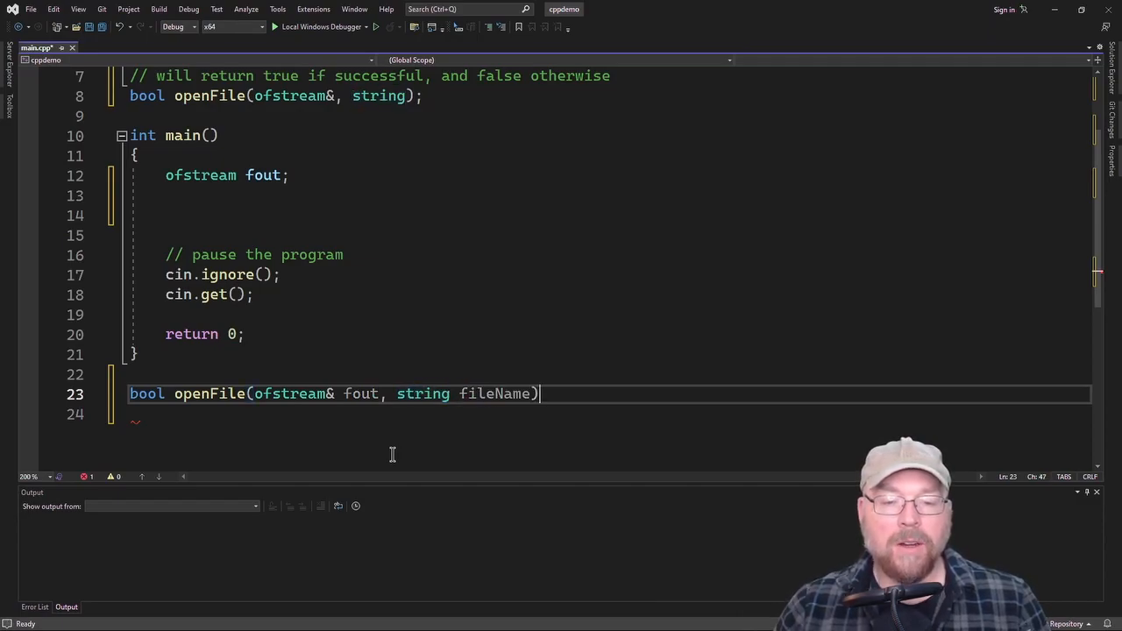
{"action": "type", "text": "{"}
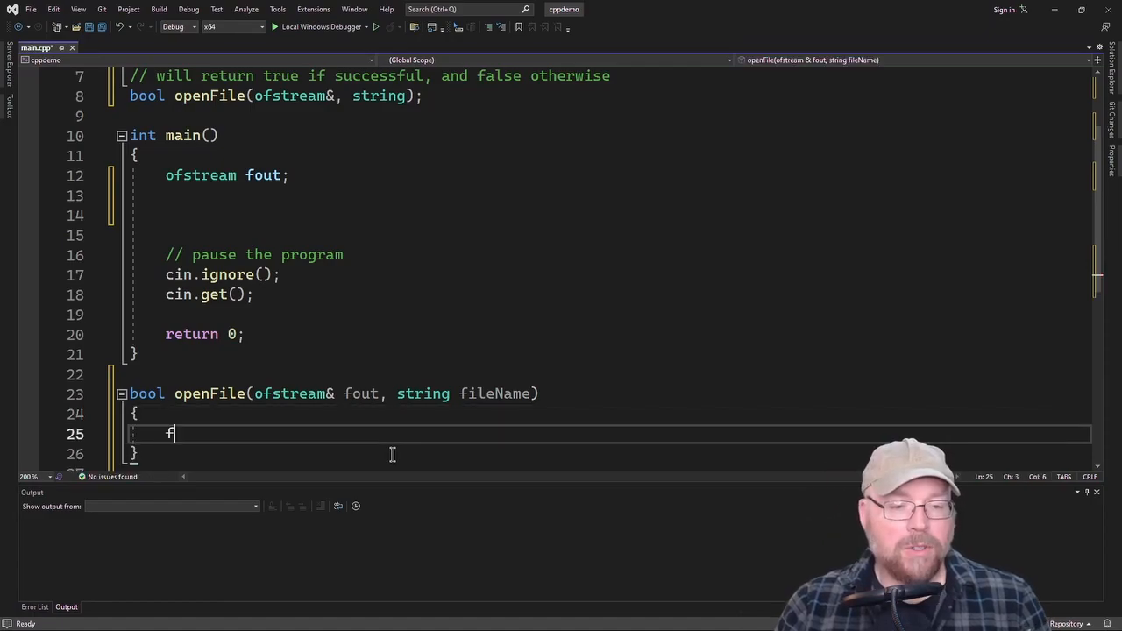
{"action": "type", "text": "out.open("}
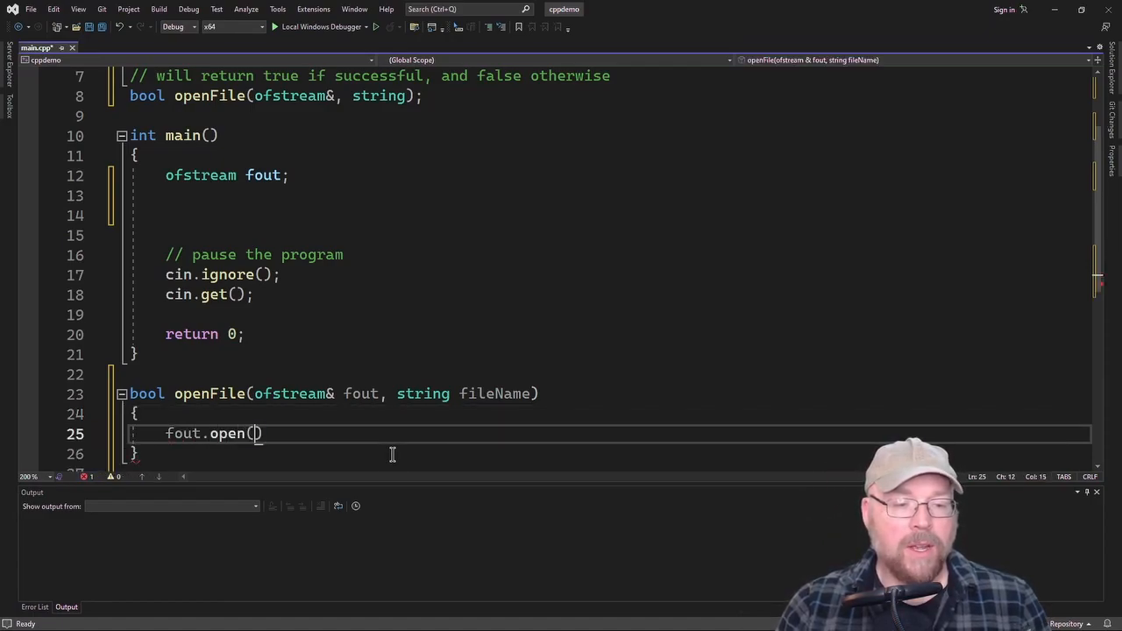
{"action": "type", "text": "file"}
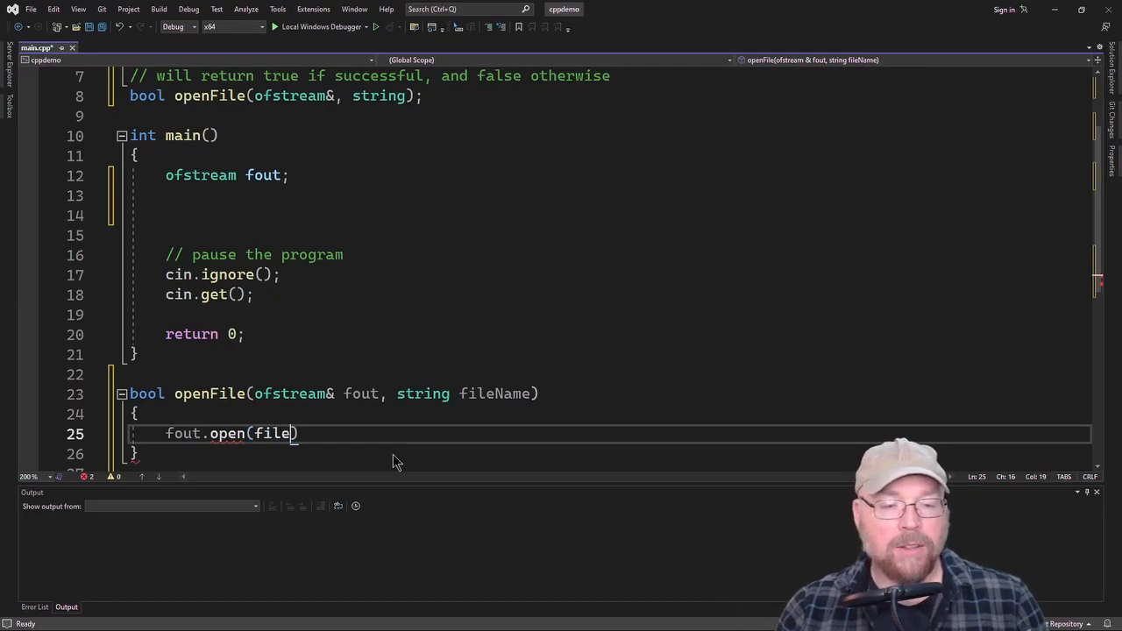
{"action": "type", "text": "Name);"}
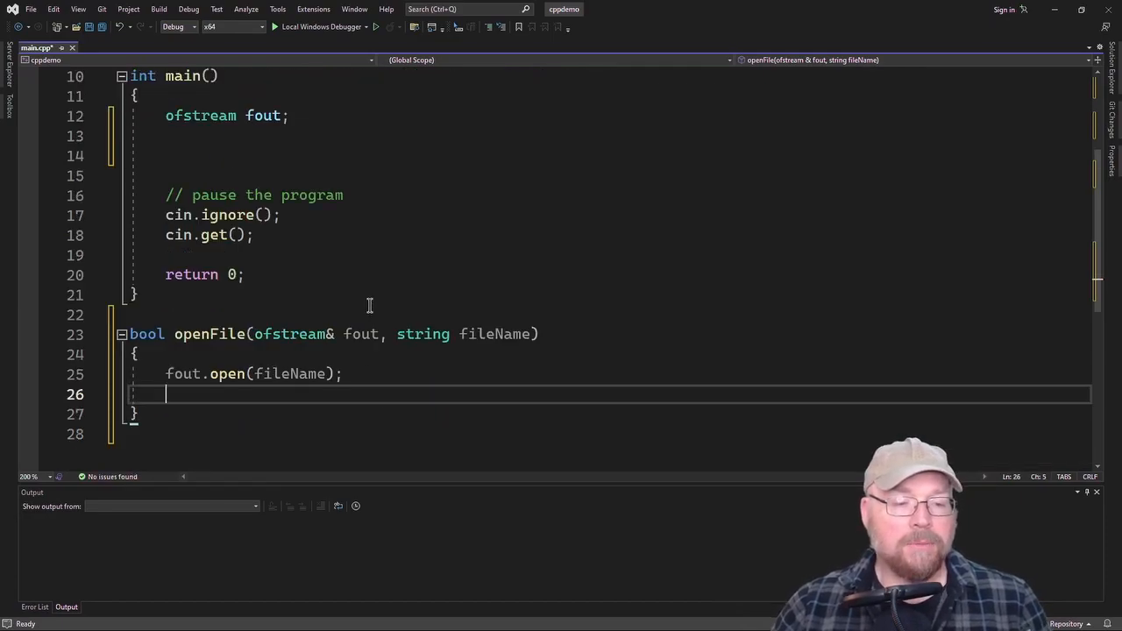
Return true when fout.is_open(), and start the else branch
{"action": "type", "text": "if()"}
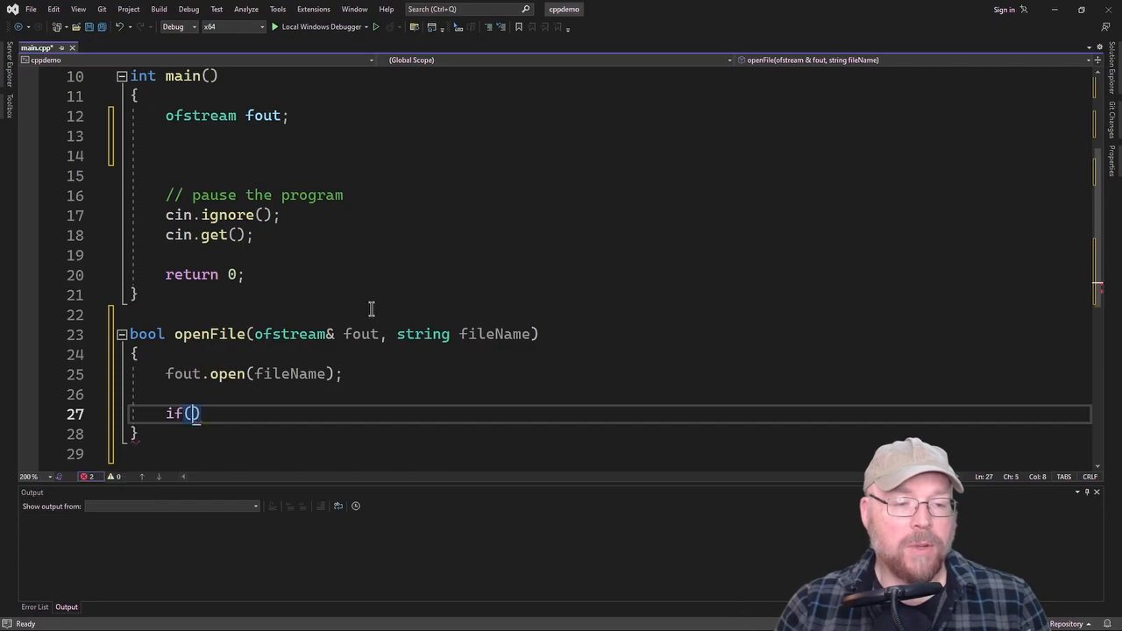
{"action": "type", "text": "fout"}
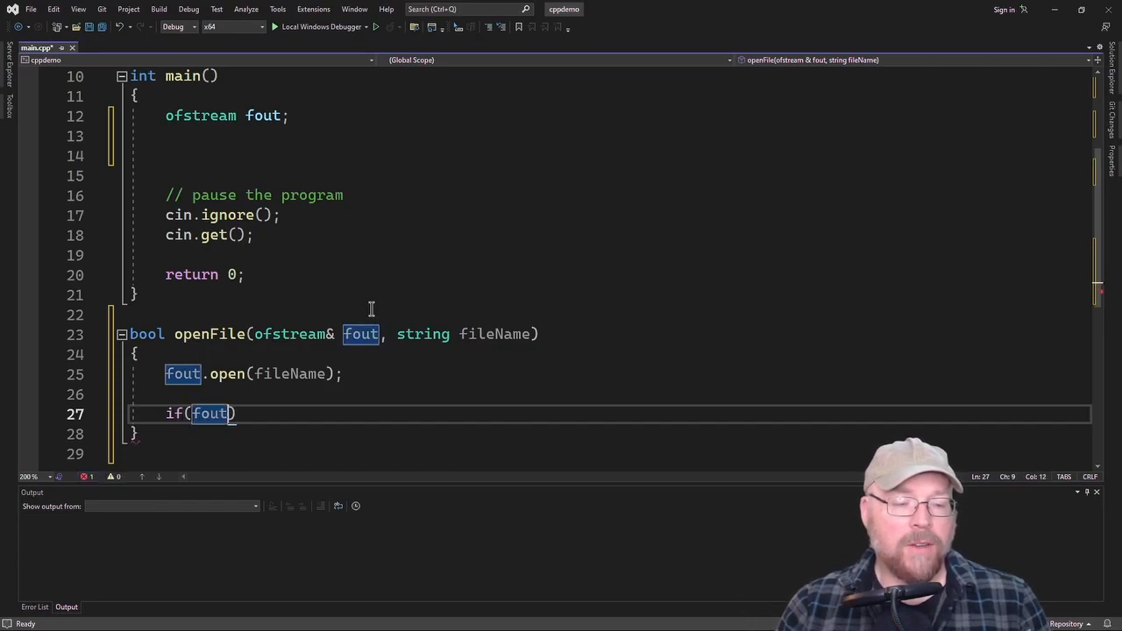
{"action": "type", "text": ".is_open()"}
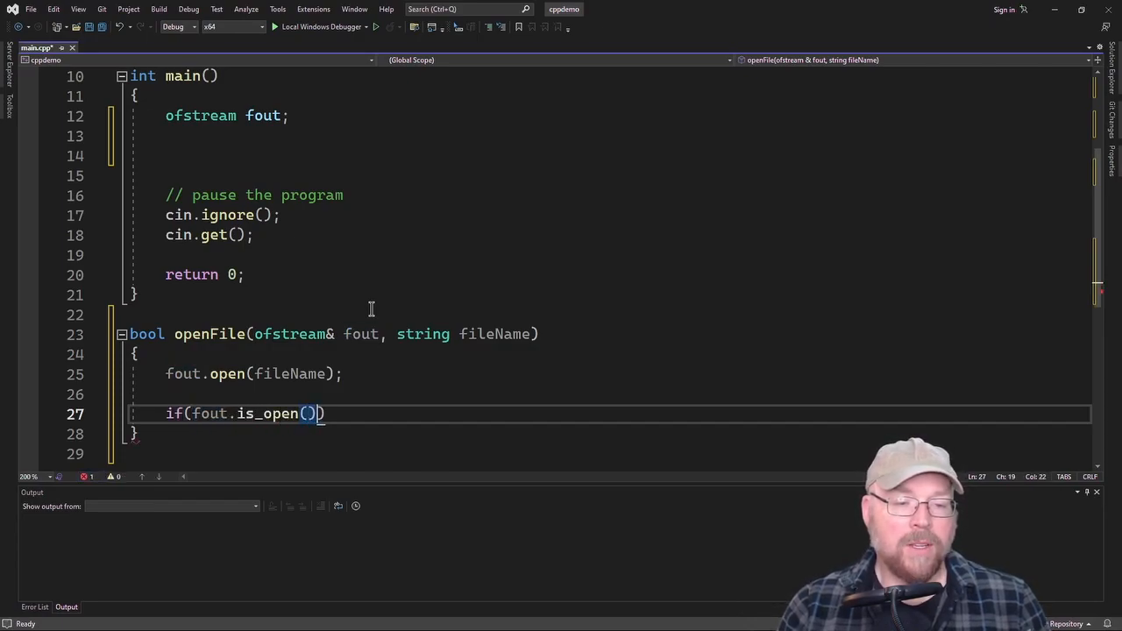
{"action": "type", "text": "return true;"}
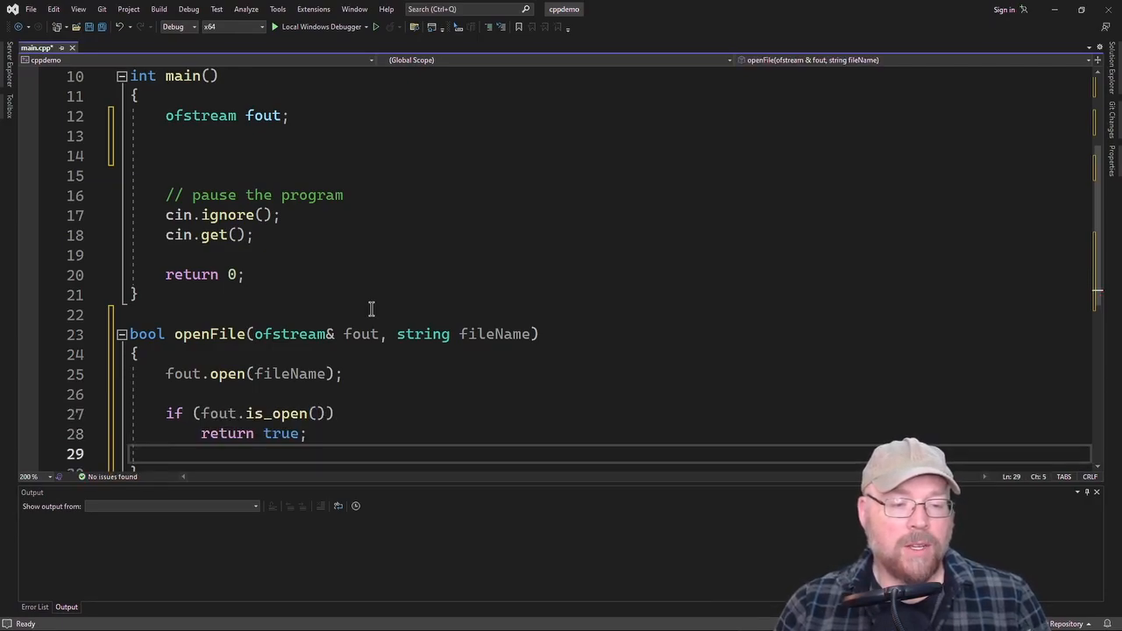
{"action": "type", "text": "else"}
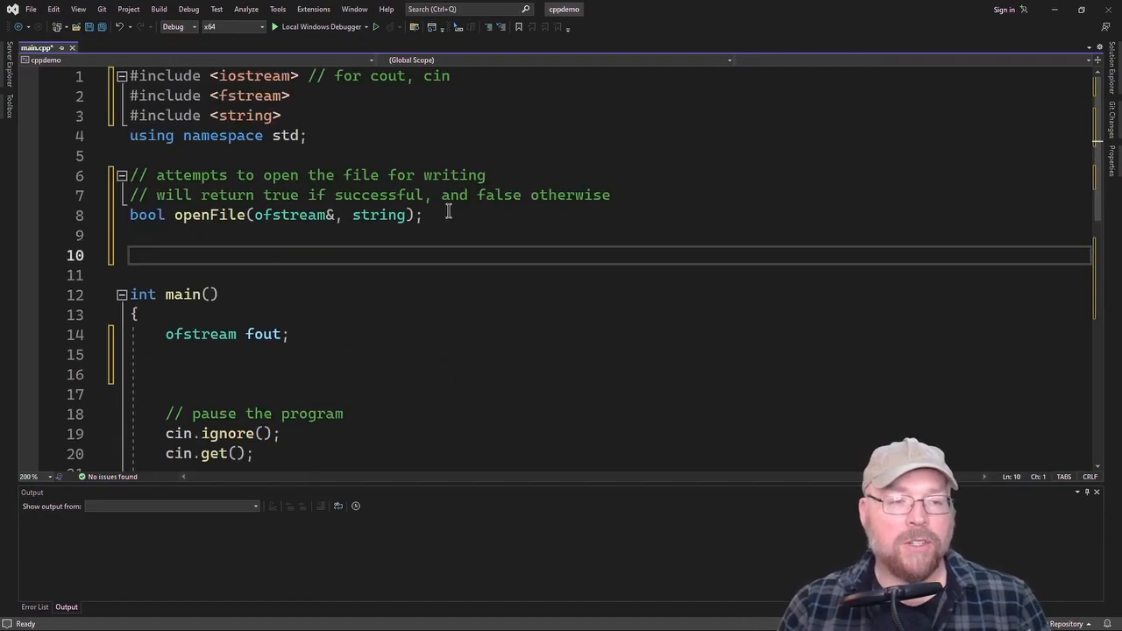
Add a comment about writing a string and start the writeToFile(ofstream& ...) prototype
{"action": "type", "text": "//"}
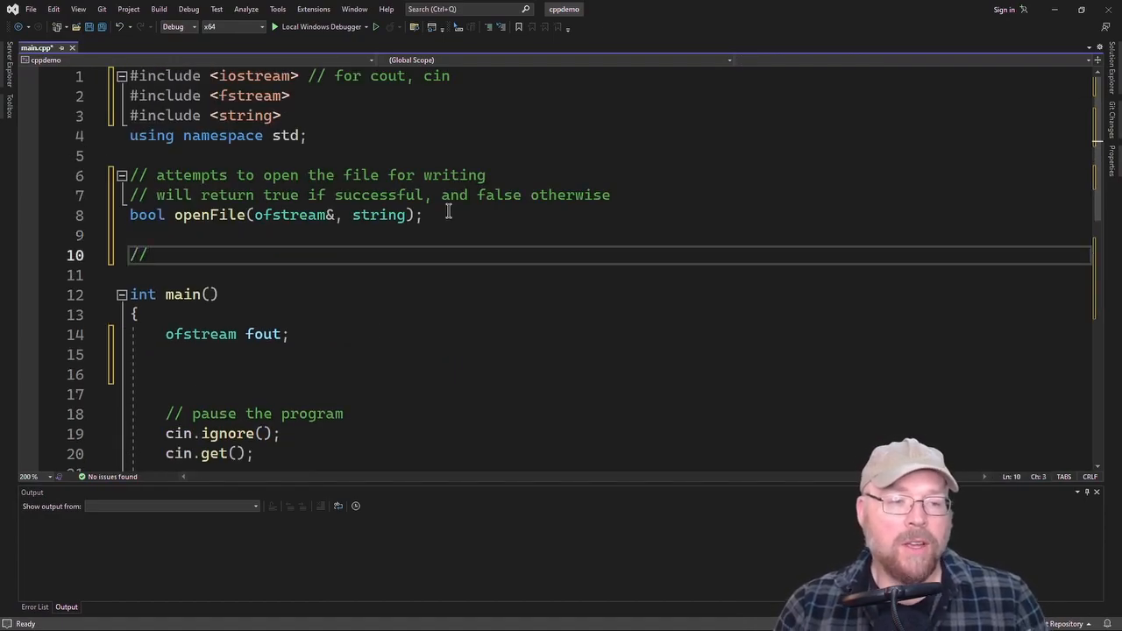
{"action": "type", "text": "write a string to the file"}
{"action": "left_click", "coordinate": [607, 275]}
{"action": "type", "text": "voi"}
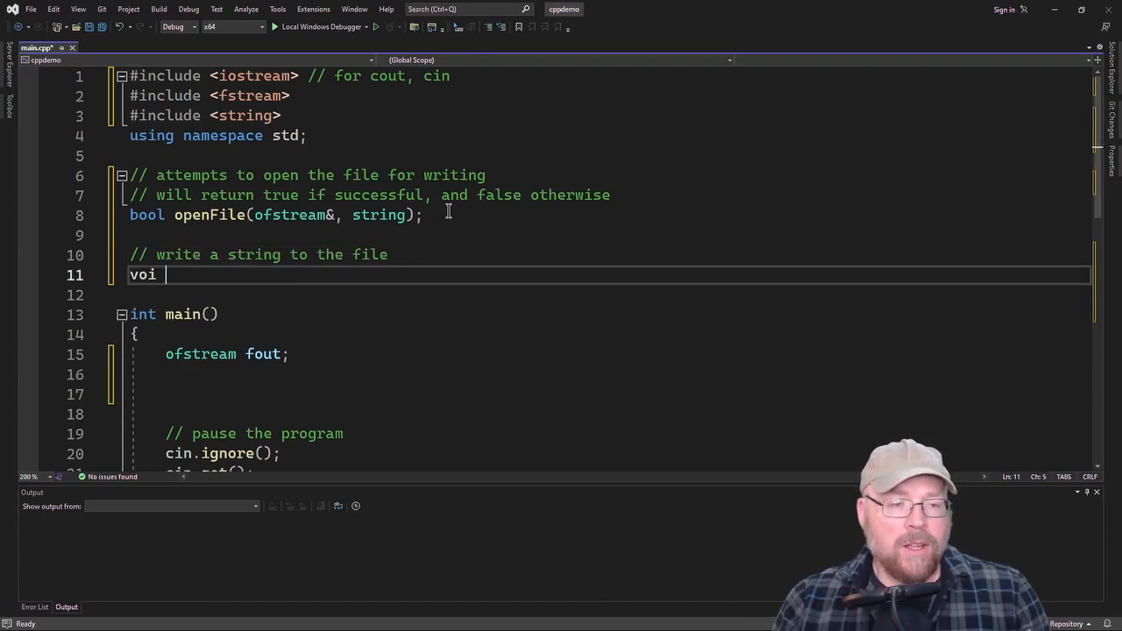
{"action": "type", "text": "d"}
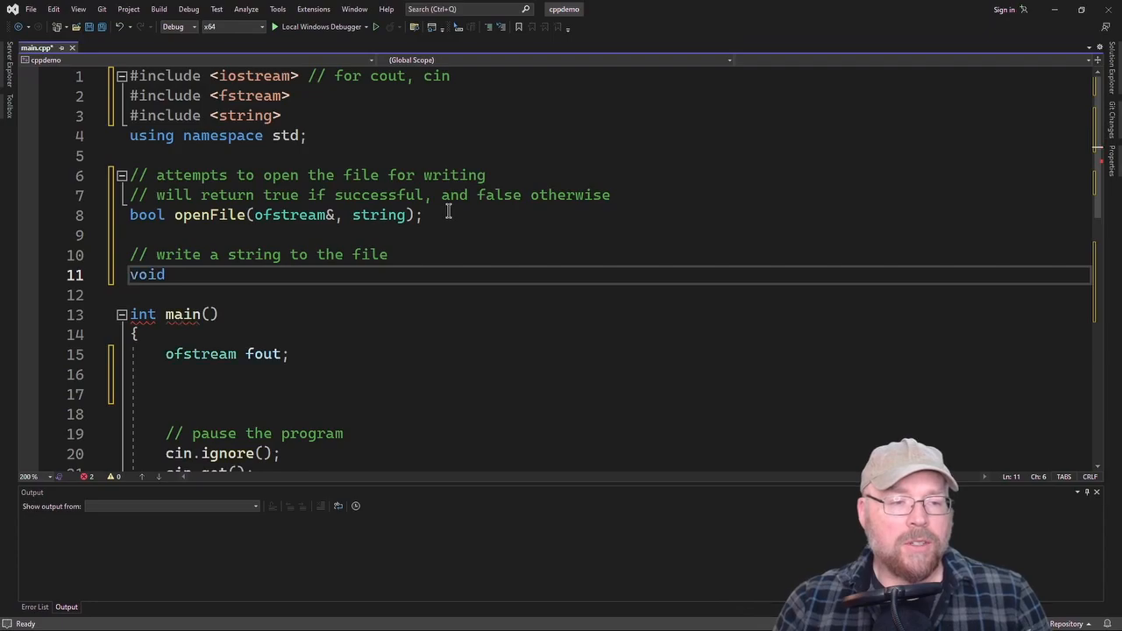
{"action": "type", "text": "wr"}
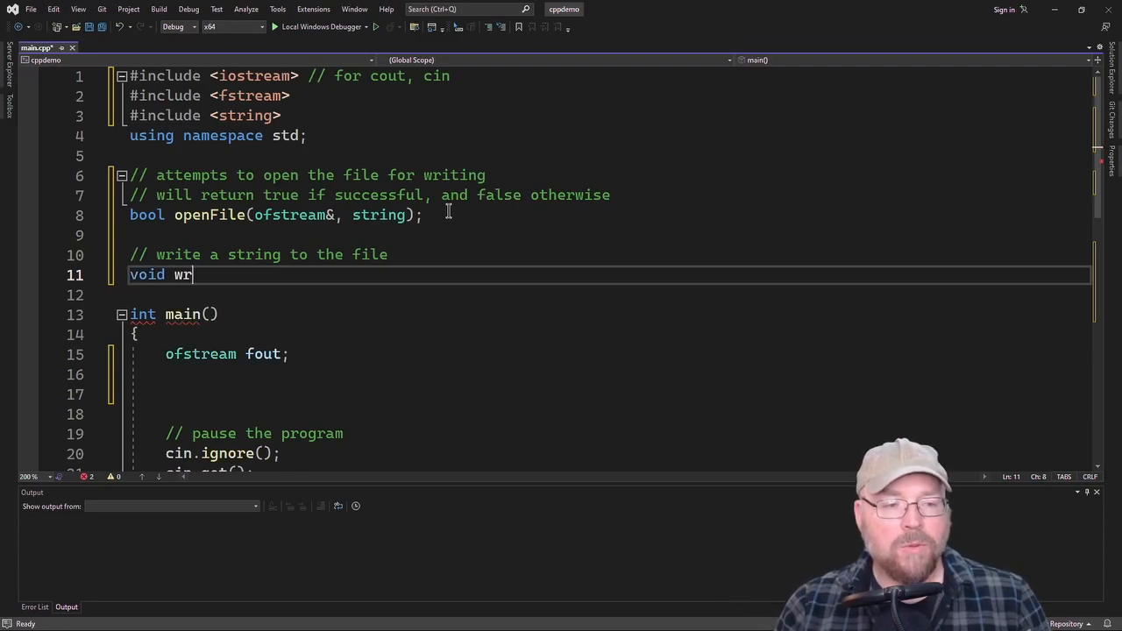
{"action": "type", "text": "iteToFile"}
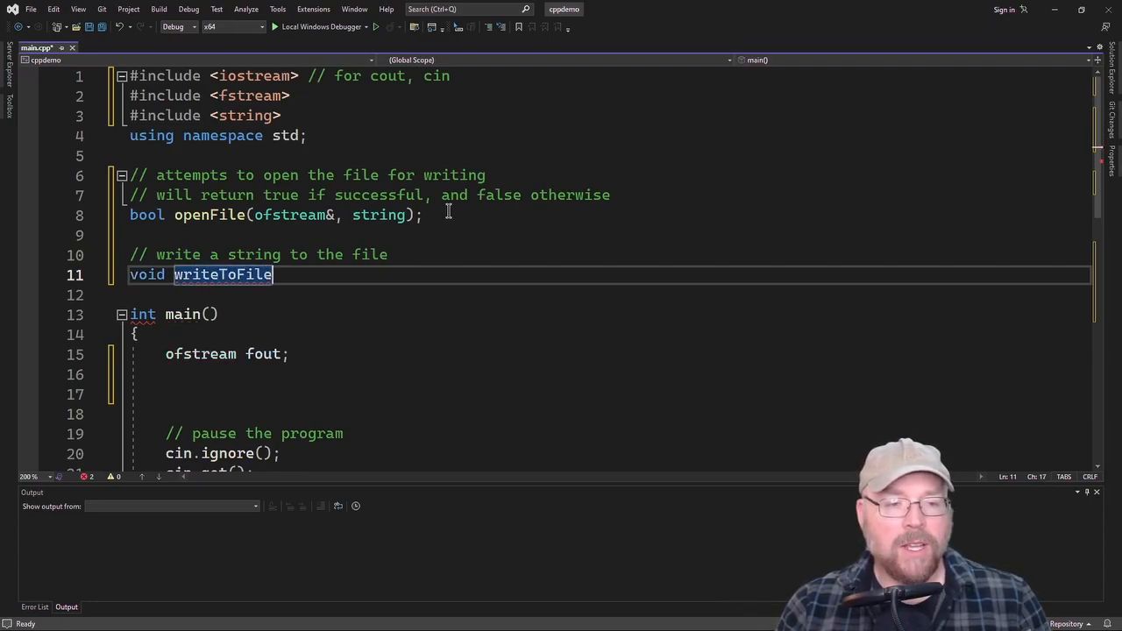
{"action": "type", "text": "(of"}
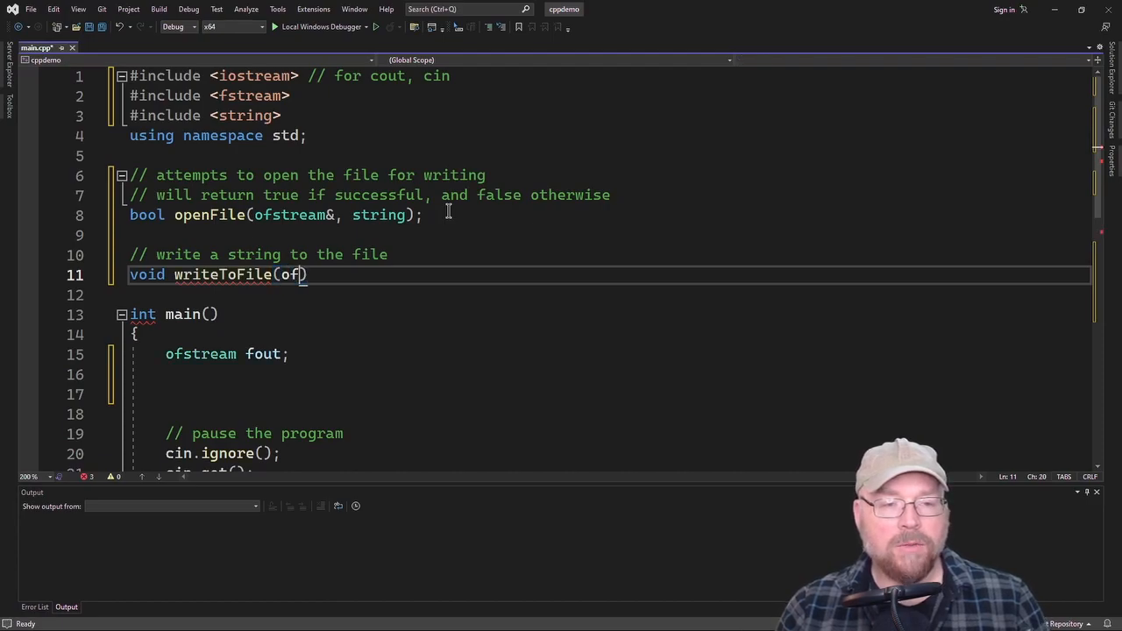
{"action": "type", "text": "stream&"}
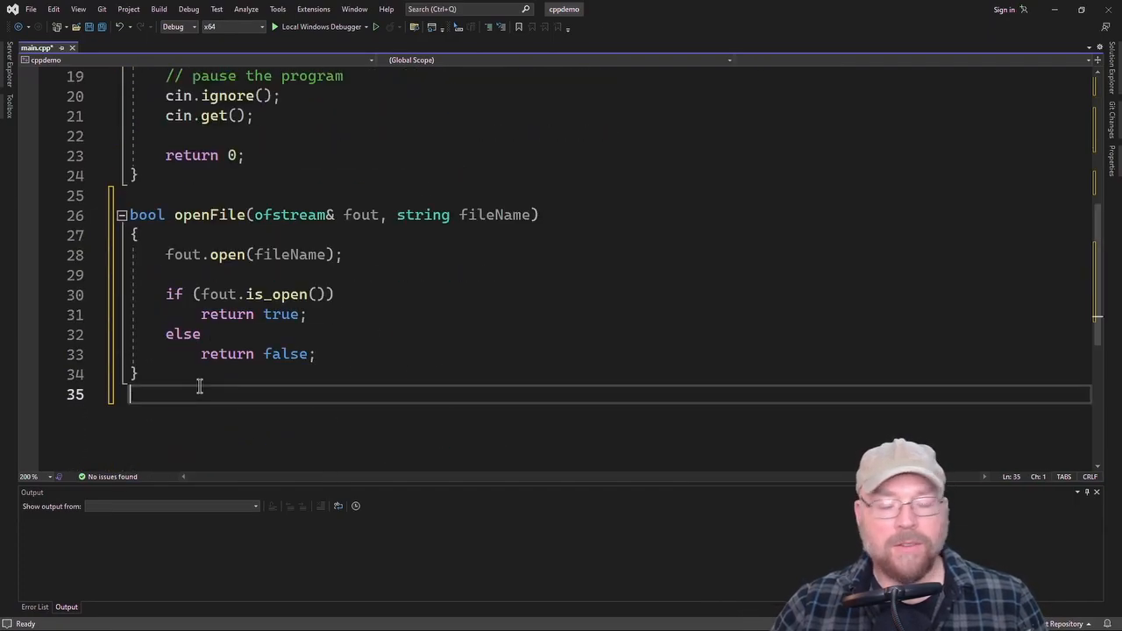
Complete the prototype and begin defining void writeToFile(ofstream& fout, string str)
{"action": "type", "text": "void writeToFile(ofstream&, string);"}
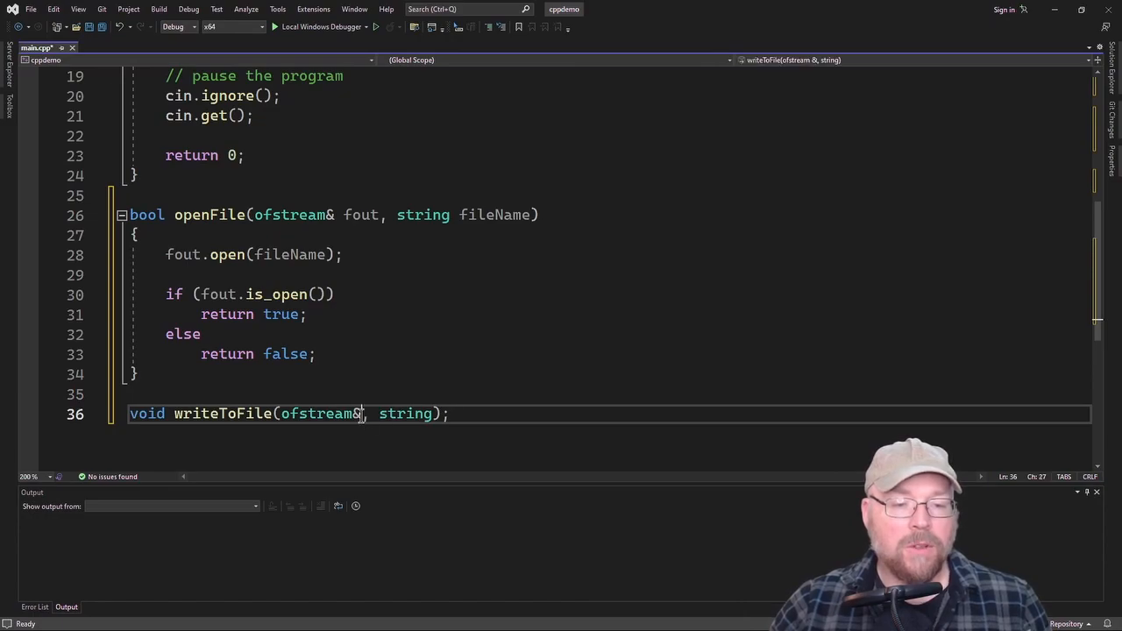
{"action": "type", "text": "fout,"}
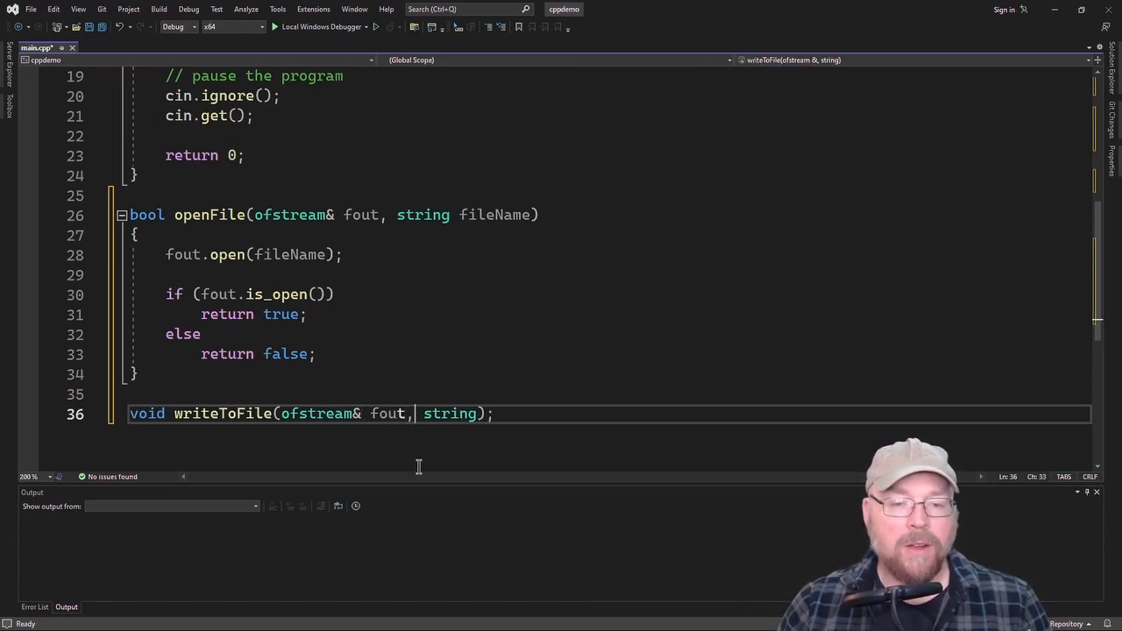
{"action": "type", "text": "str"}
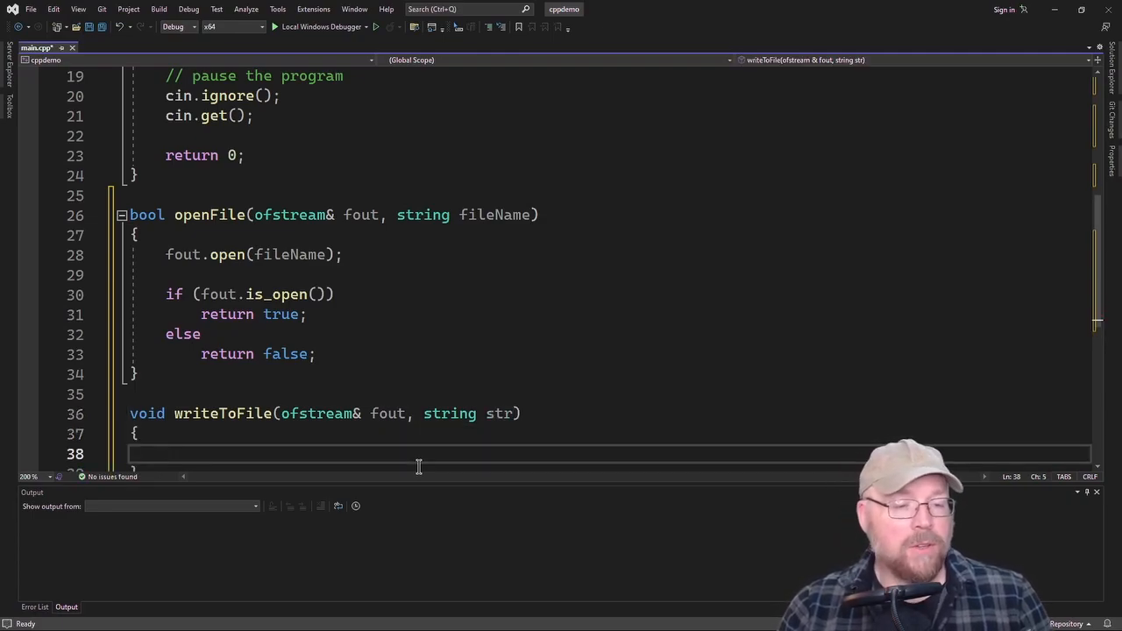
In writeToFile's body, write str to fout and then call fout.close()
{"action": "type", "text": "fout"}
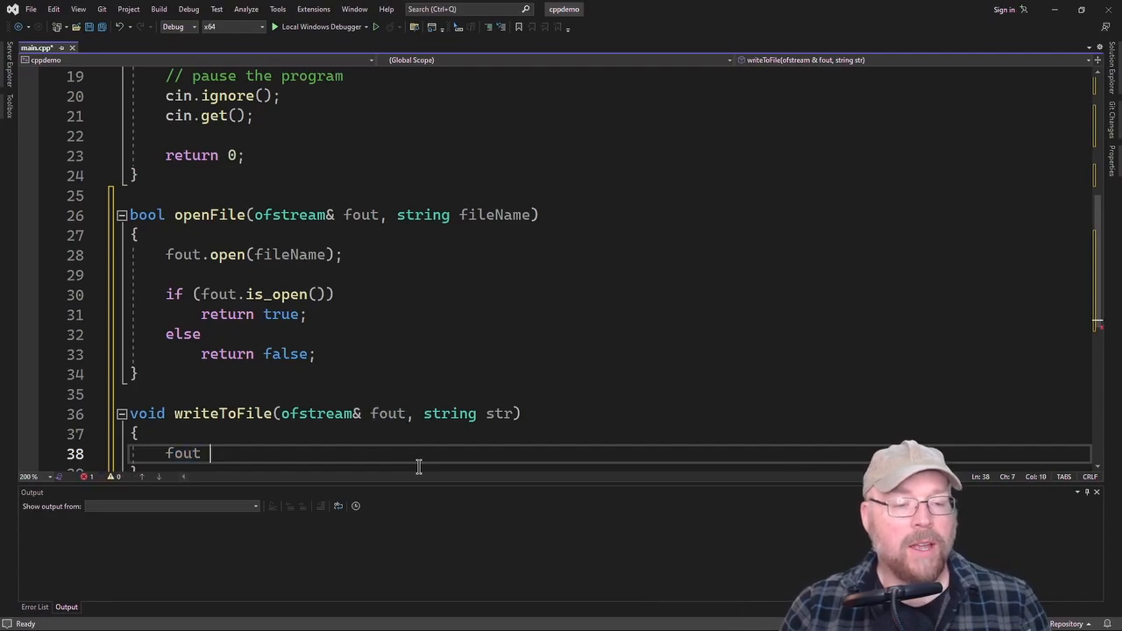
{"action": "type", "text": "<<"}
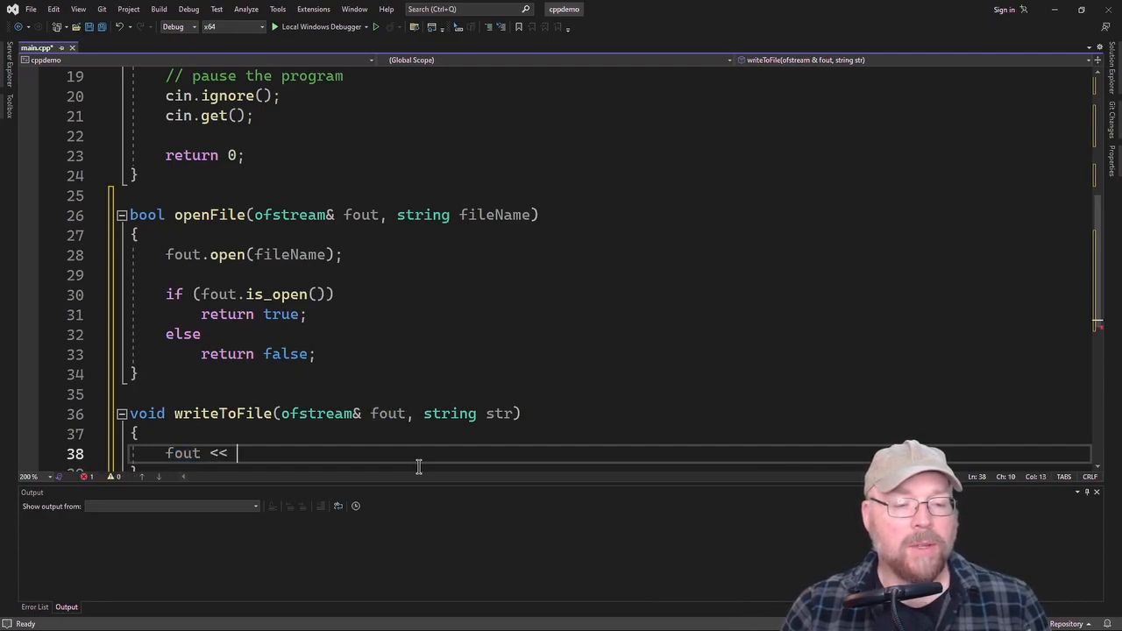
{"action": "type", "text": "s"}
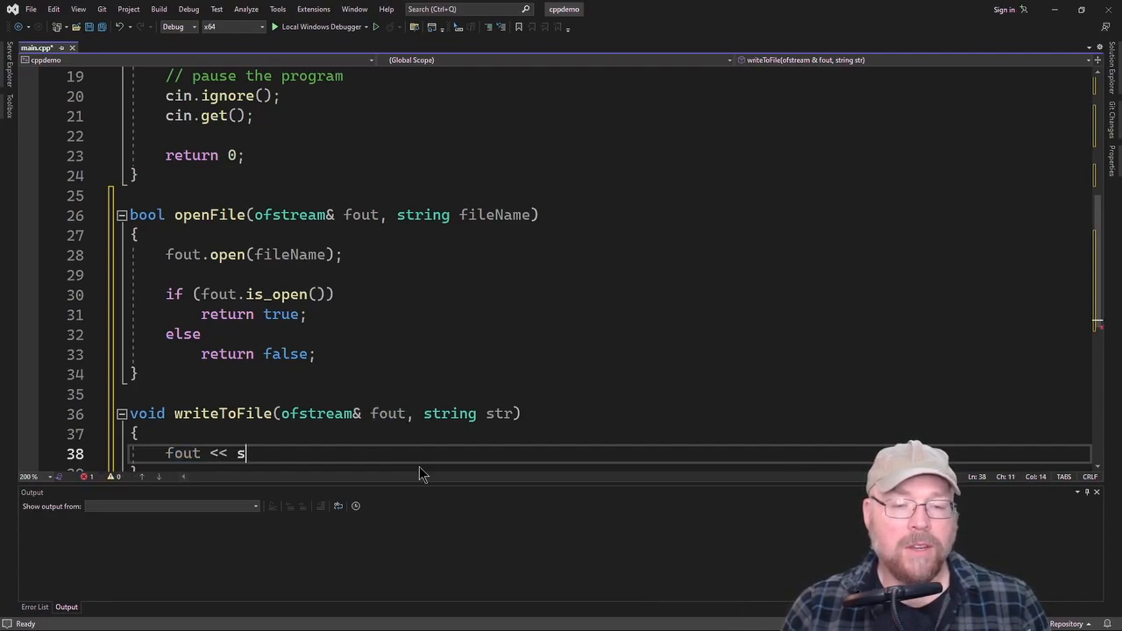
{"action": "type", "text": "tr;"}
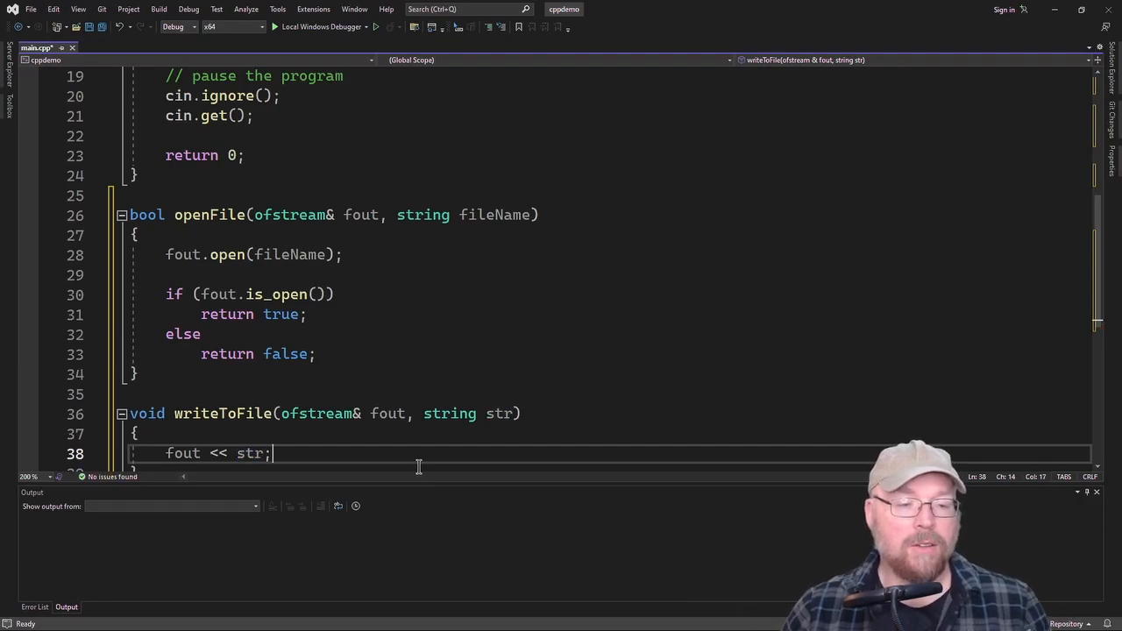
{"action": "key", "text": "enter"}
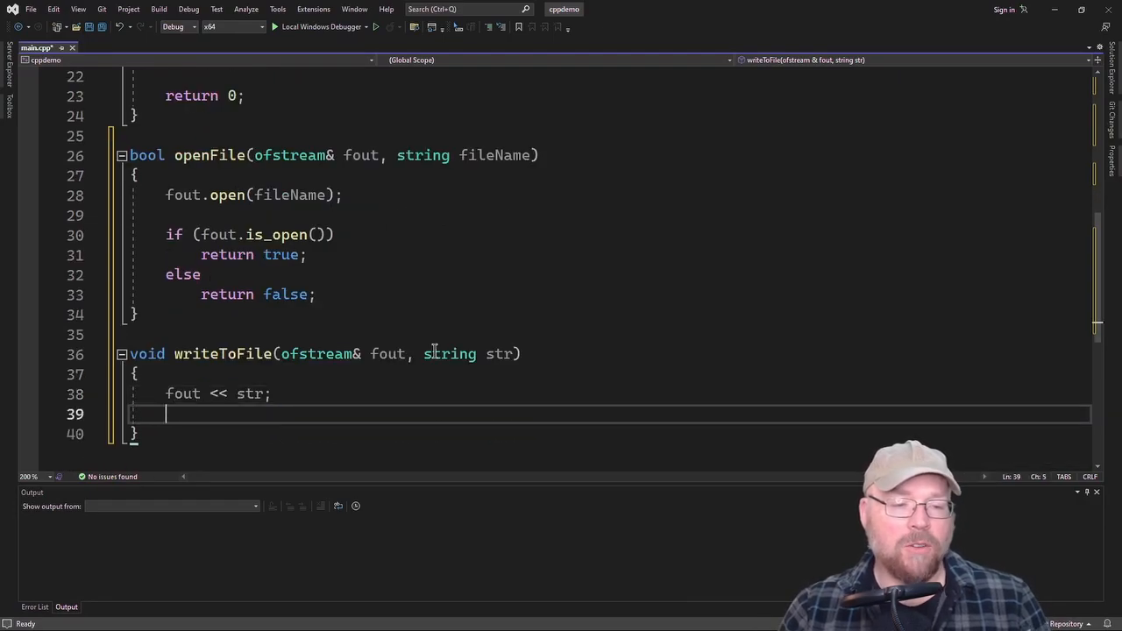
{"action": "type", "text": "fout.clo"}
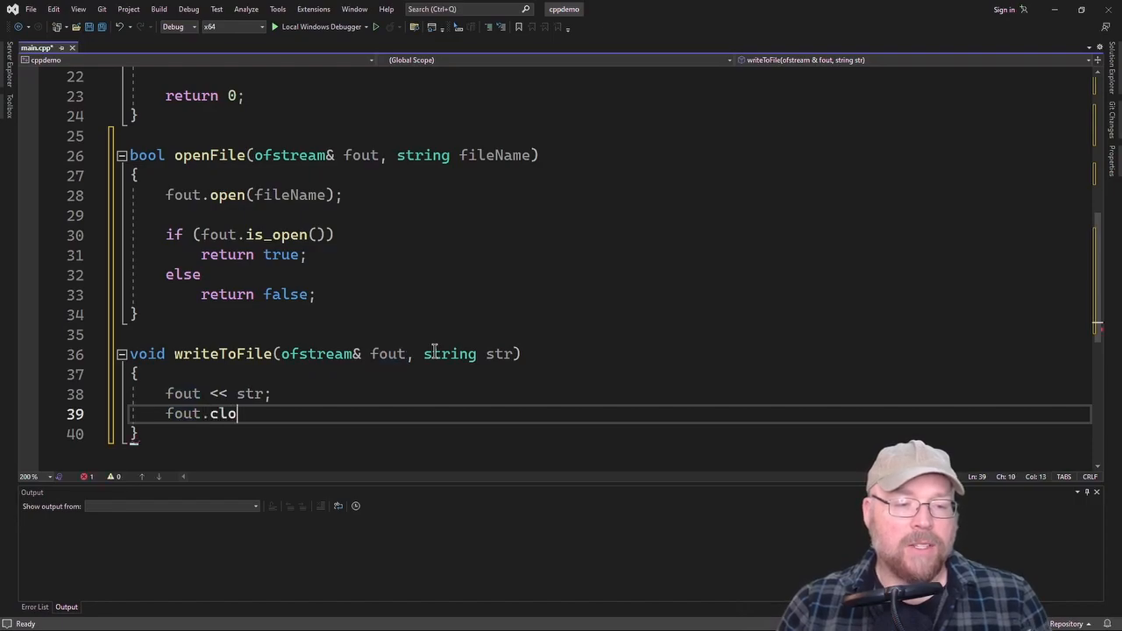
{"action": "type", "text": "se();"}
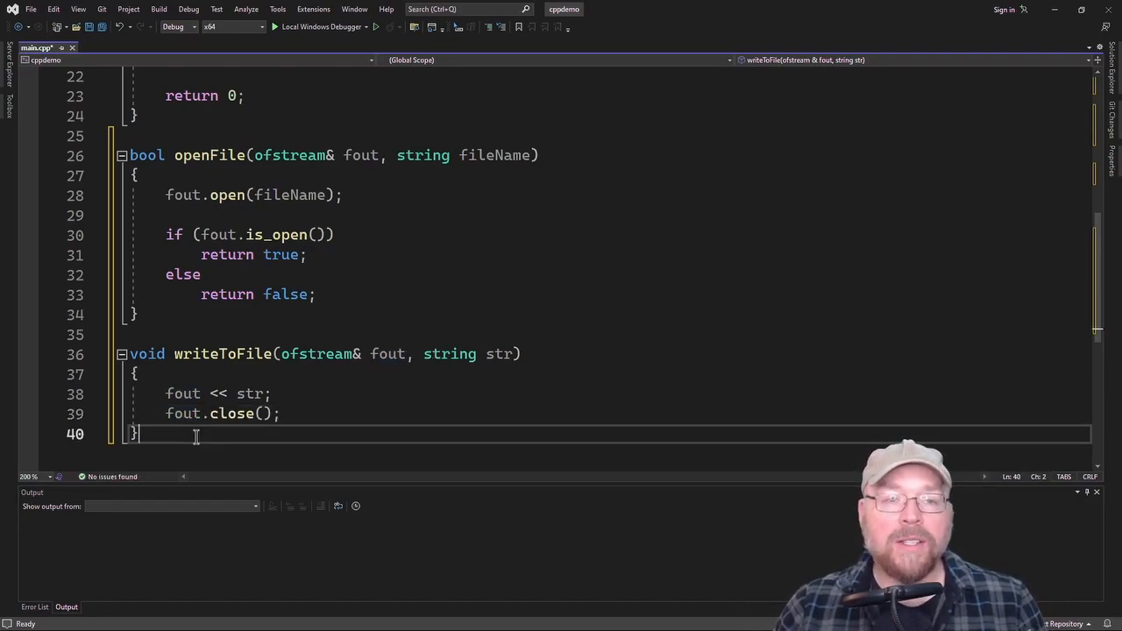
{"action": "mouse_move", "coordinate": [387, 340]}
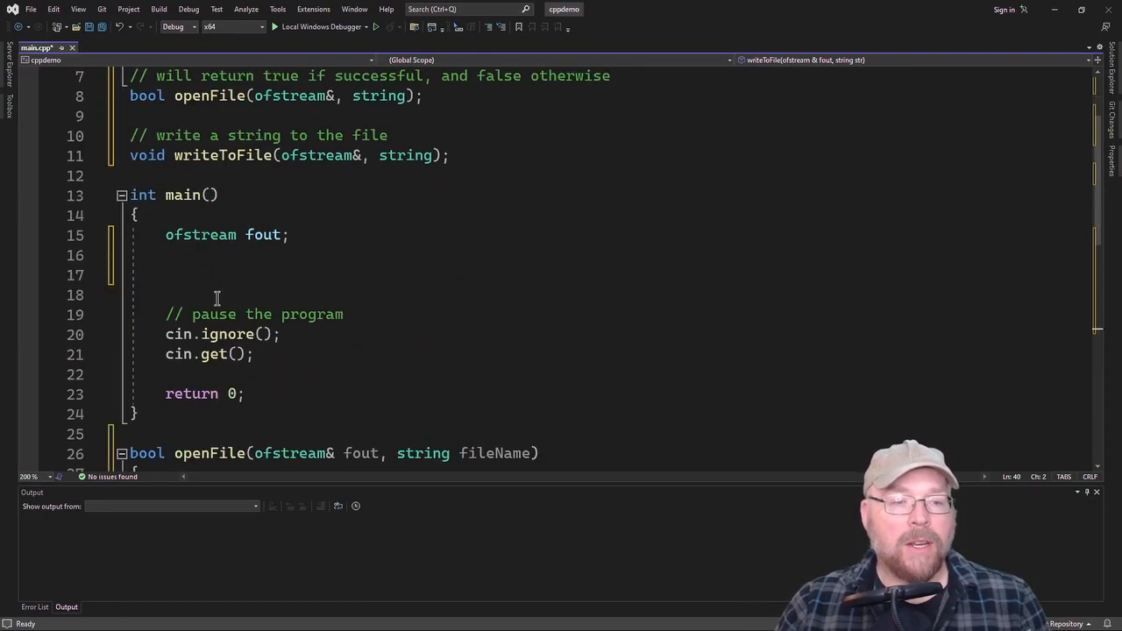
In main, store openFile(fout, "output.txt") in a bool result variable
{"action": "type", "text": "op"}
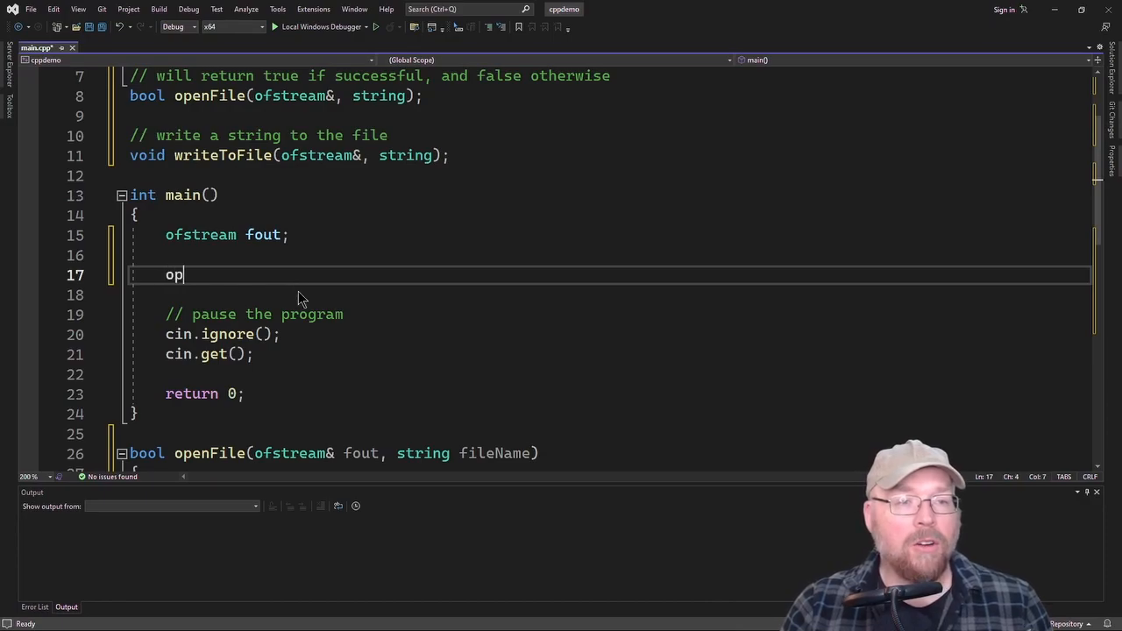
{"action": "type", "text": "enFile()"}
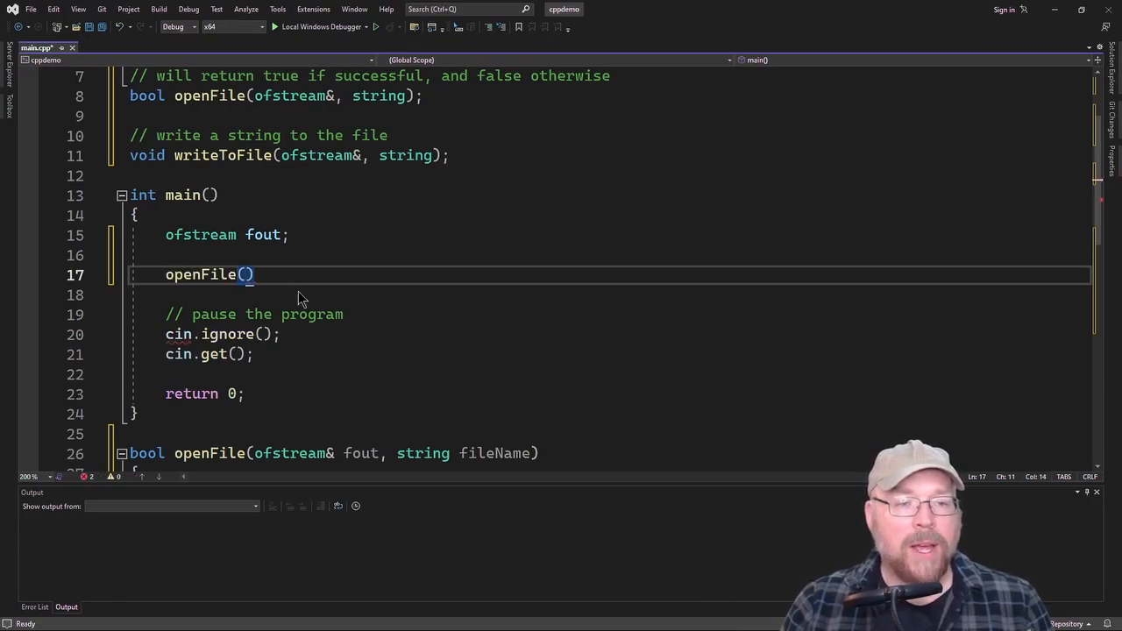
{"action": "type", "text": "fout"}
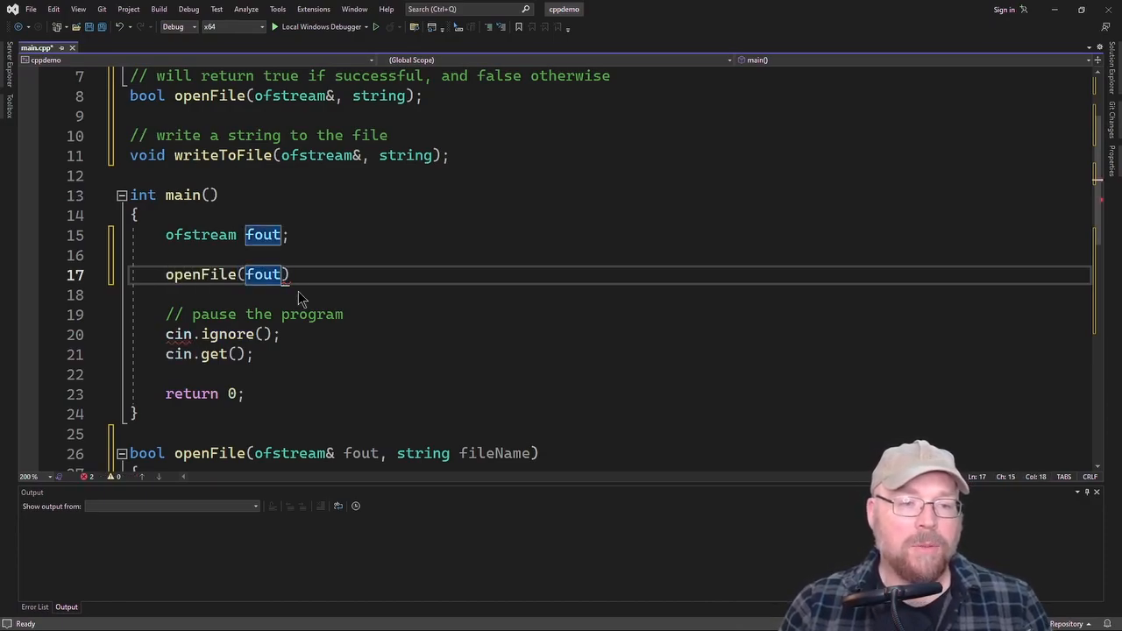
{"action": "type", "text": ","}
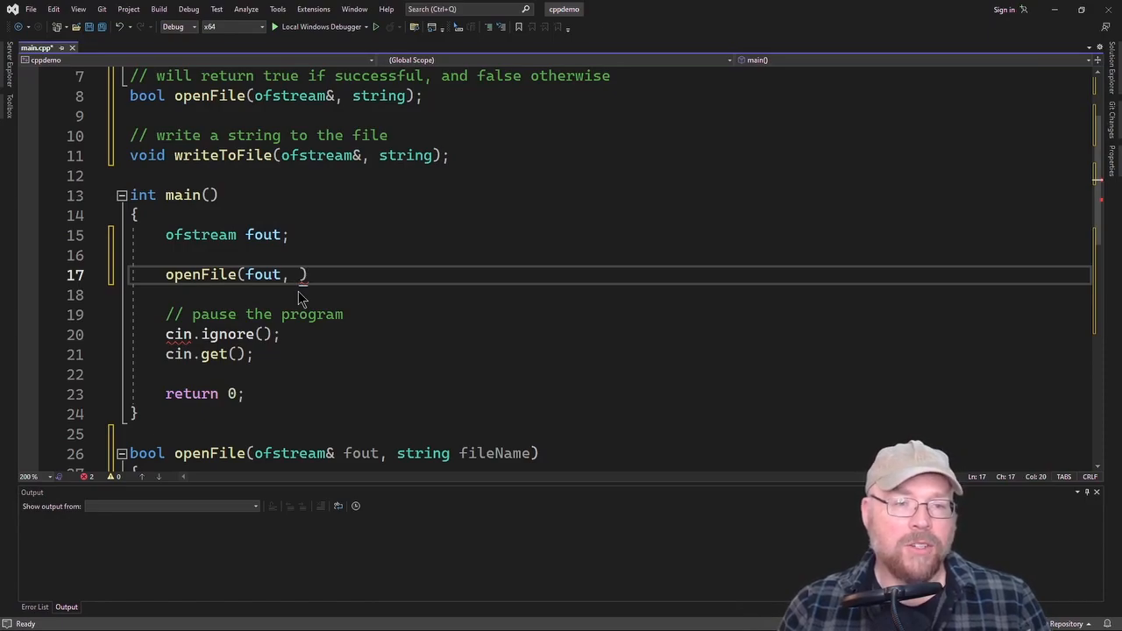
{"action": "type", "text": "\"\""}
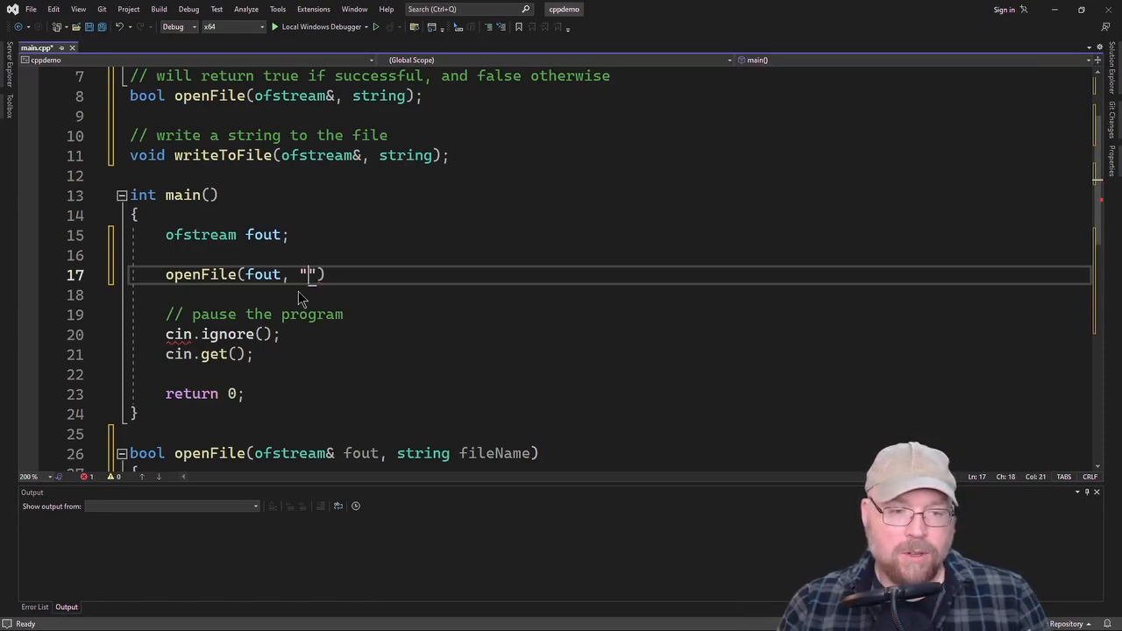
{"action": "type", "text": "output.t"}
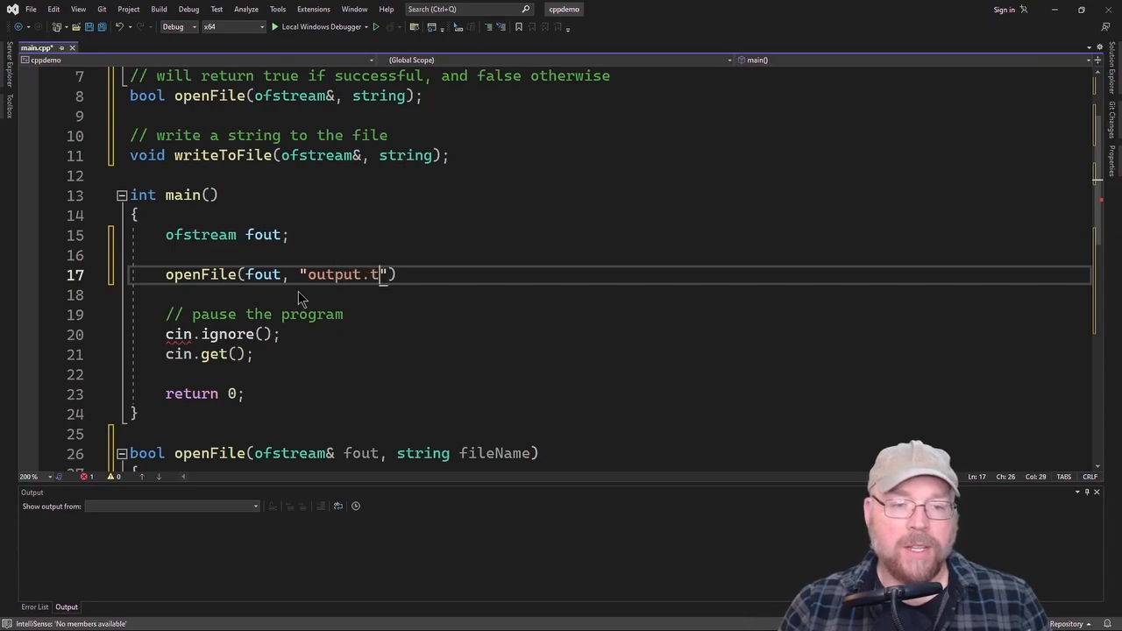
{"action": "type", "text": "xt);"}
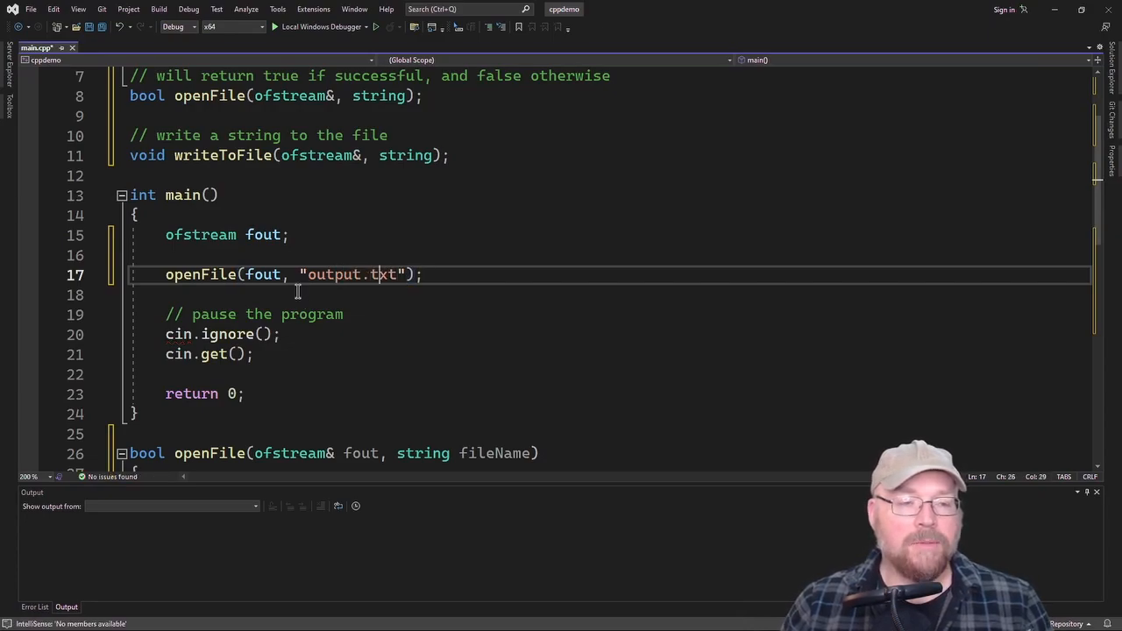
{"action": "type", "text": "bool ret"}
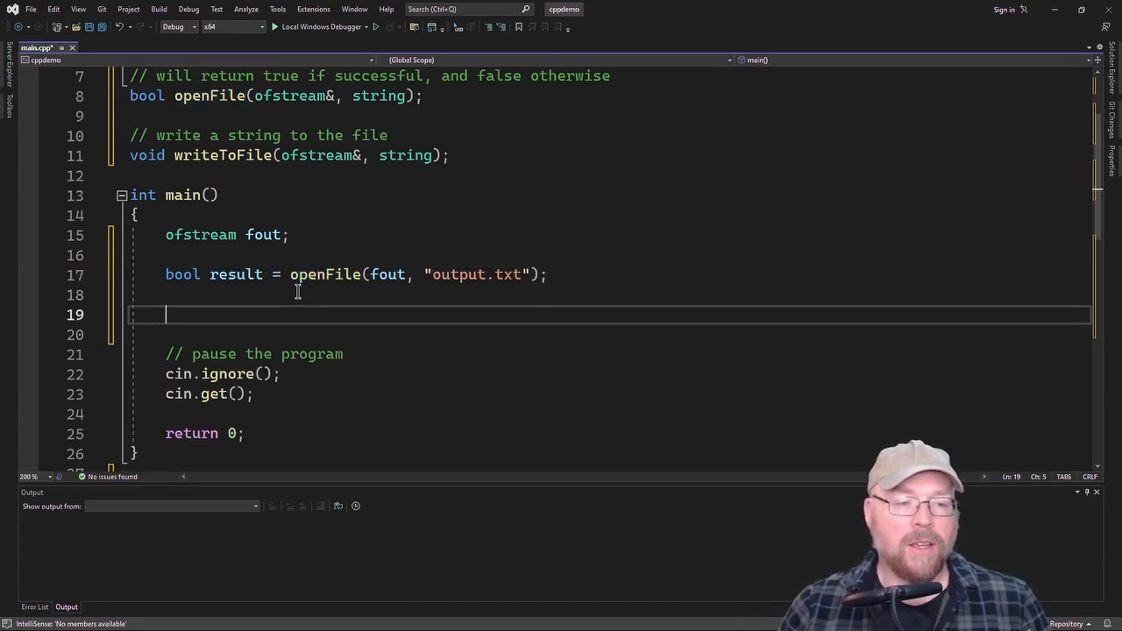
If result is true, call writeToFile(fout, "hello, world!")
{"action": "type", "text": "if(result == true)"}
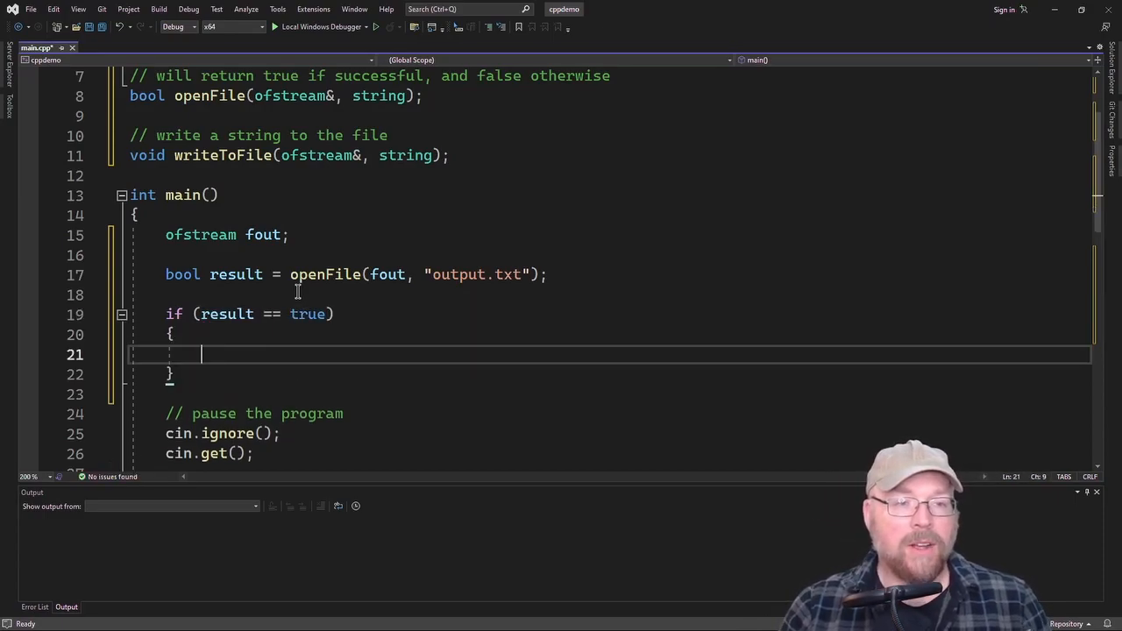
{"action": "type", "text": "writeToFile"}
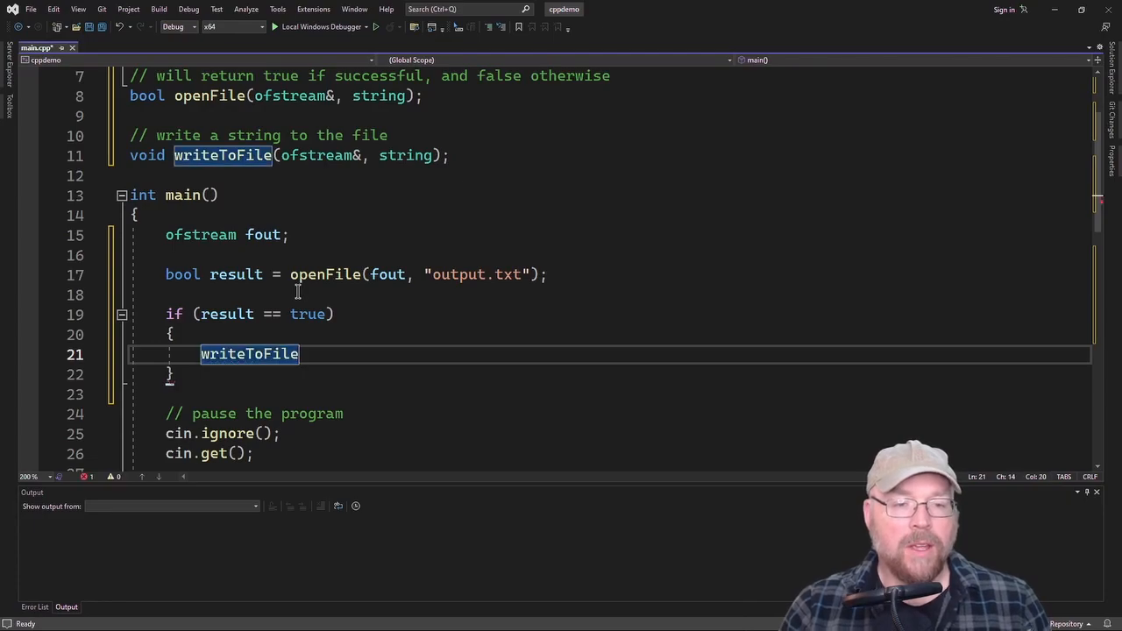
{"action": "type", "text": "()"}
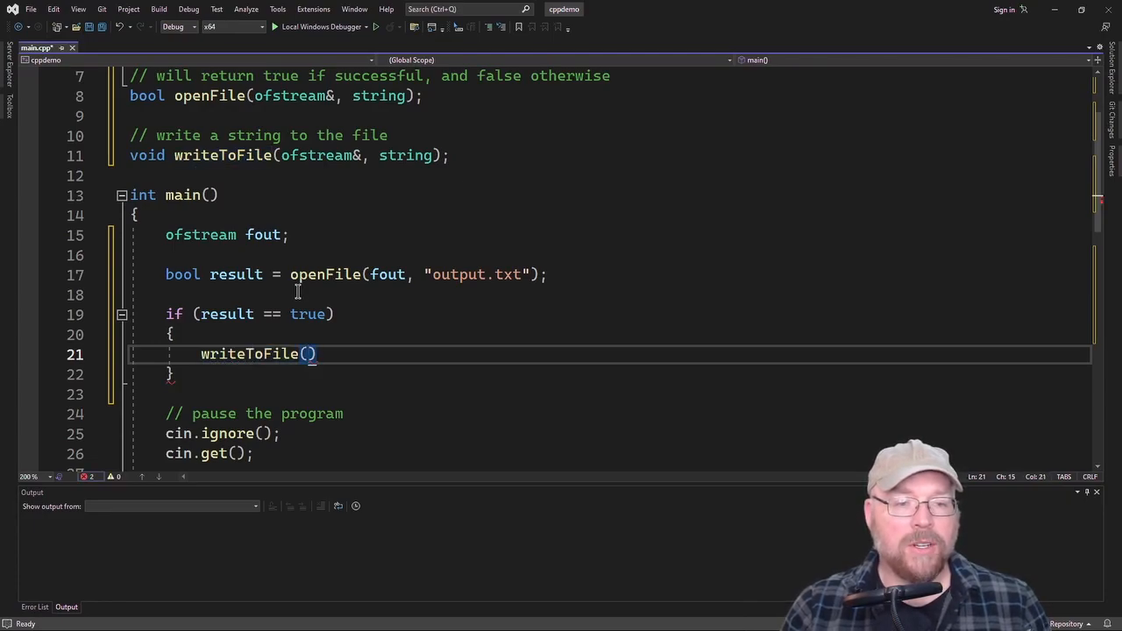
{"action": "type", "text": "fout, \"hello, world!"}
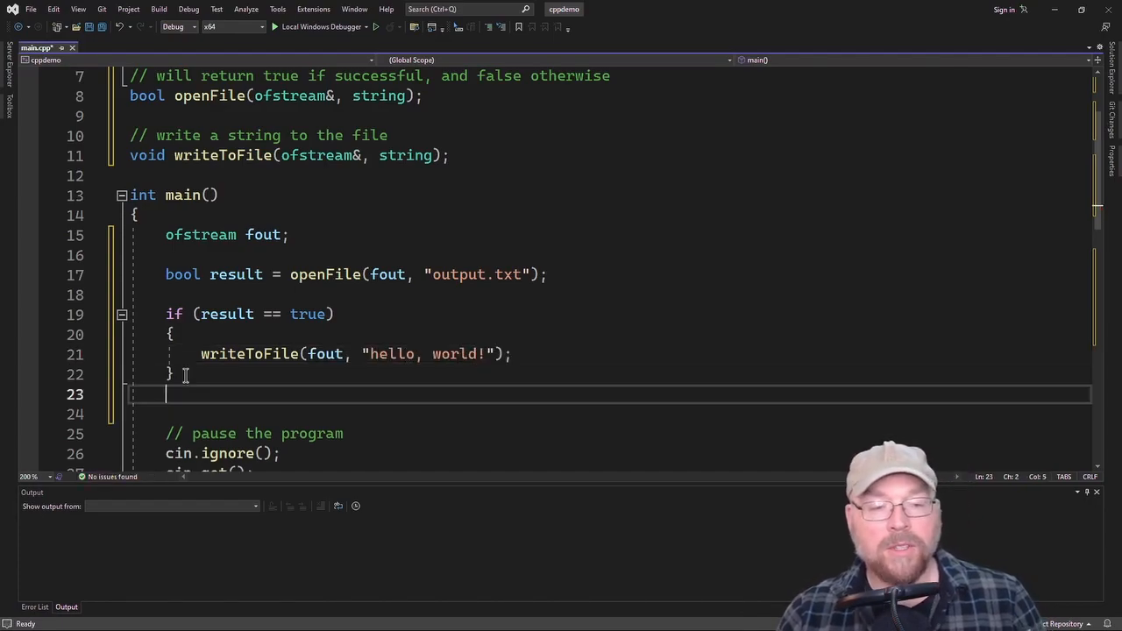
Otherwise print "Error! File failed to open!\n" with cout
{"action": "type", "text": "else"}
{"action": "left_click", "coordinate": [610, 414]}
{"action": "type", "text": "{"}
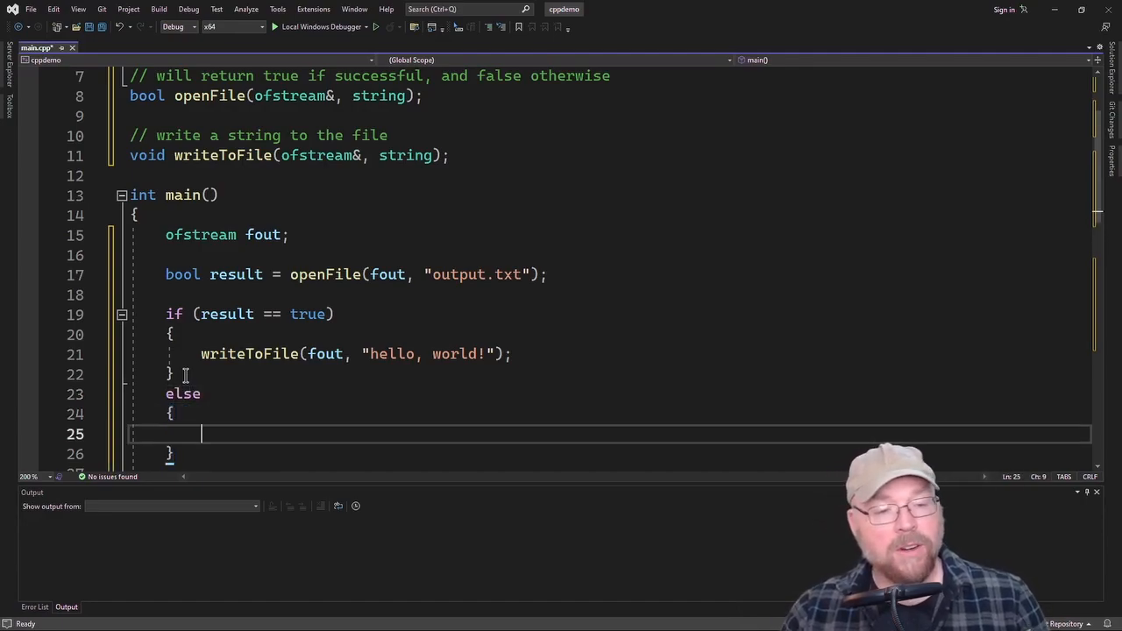
{"action": "type", "text": "cout << \"\""}
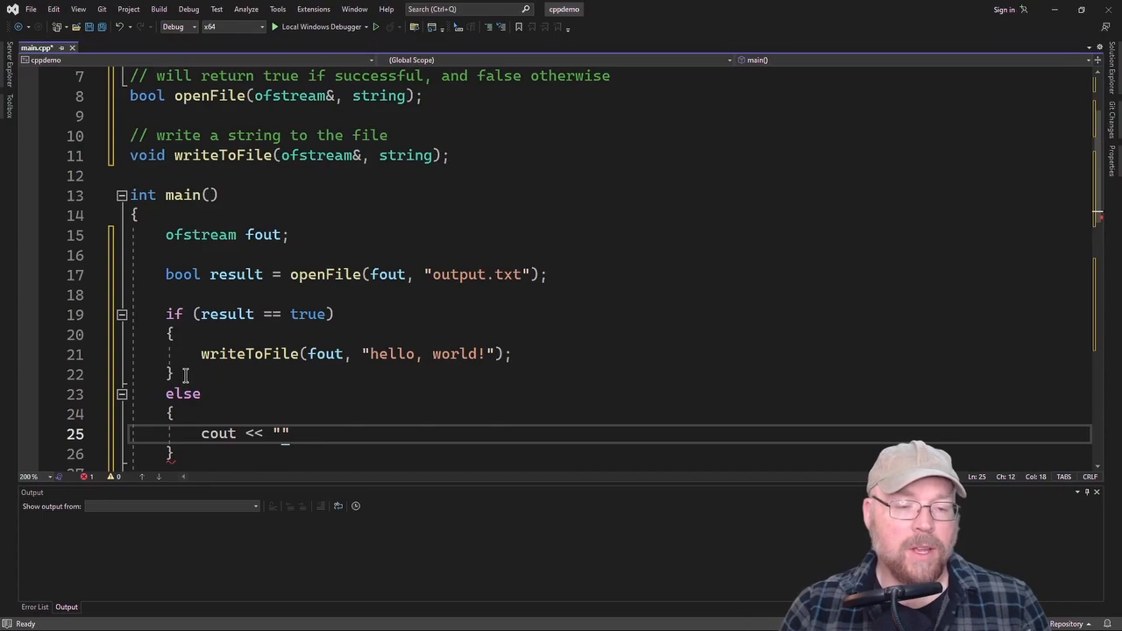
{"action": "type", "text": "Error! File fi"}
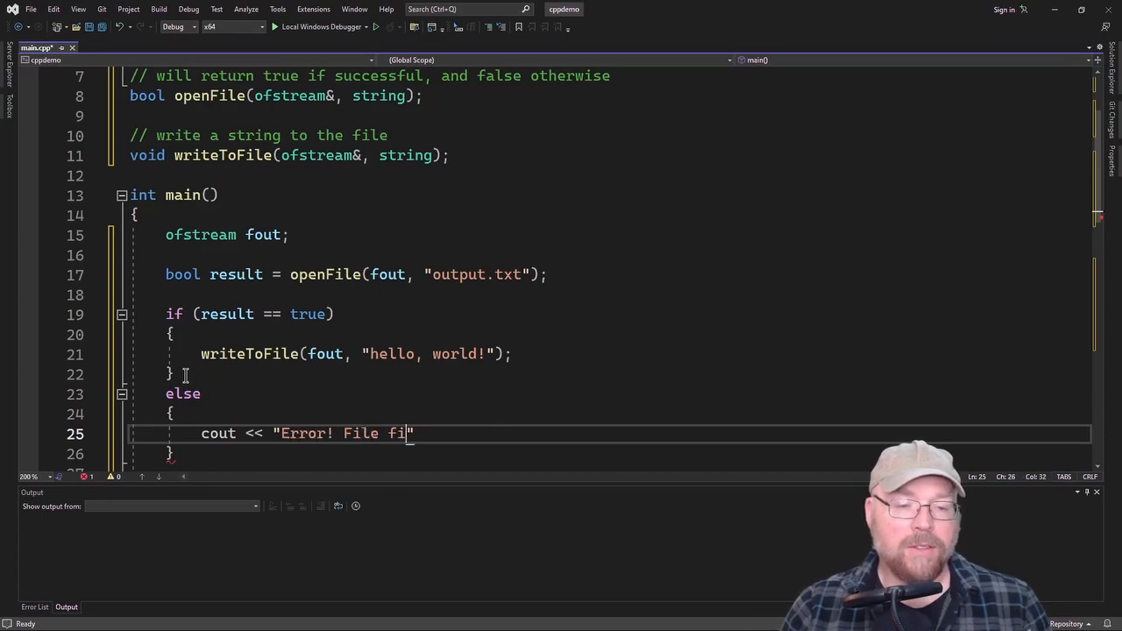
{"action": "type", "text": "led to open!\\n\";"}
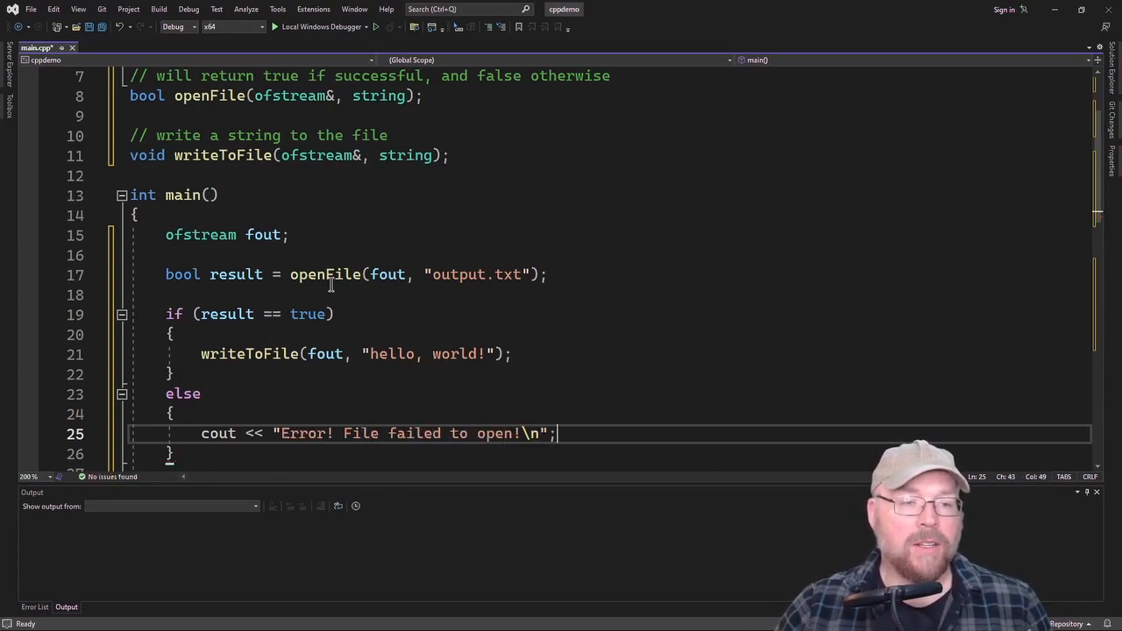